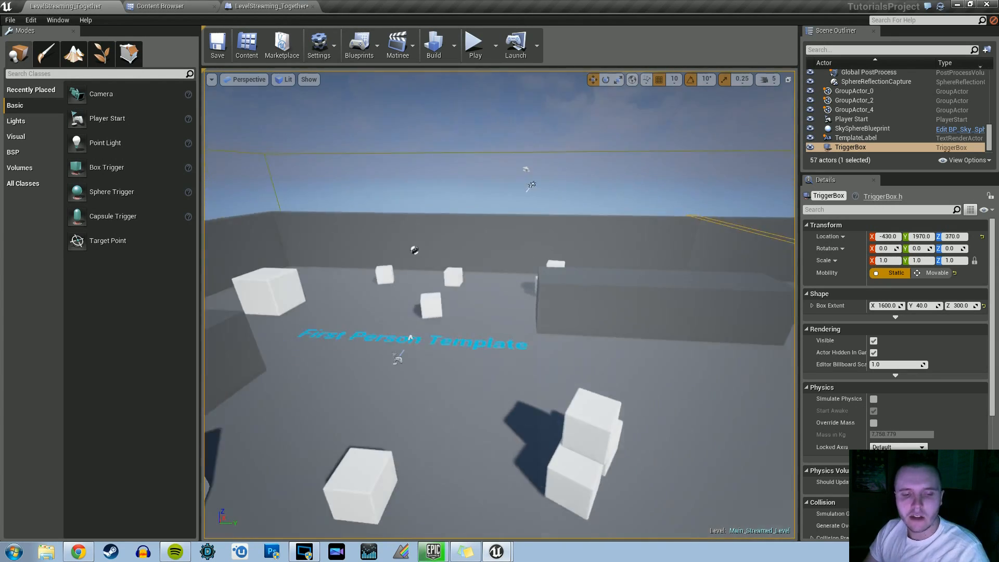
Open Example_Map through Open Level, saving LevelStreaming_Together at the Save Content prompt.
{"action": "left_click", "coordinate": [475, 45]}
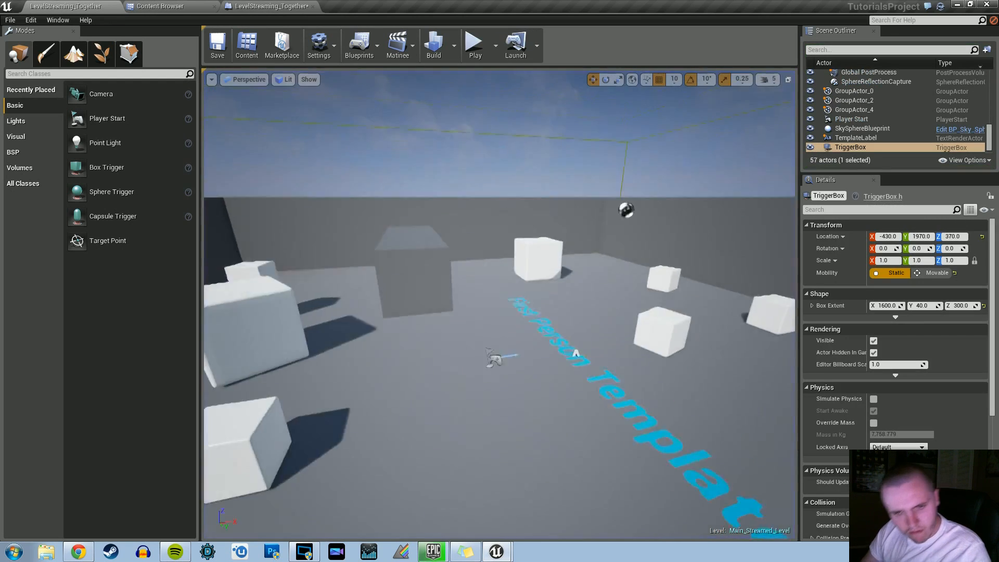
{"action": "left_click", "coordinate": [11, 19]}
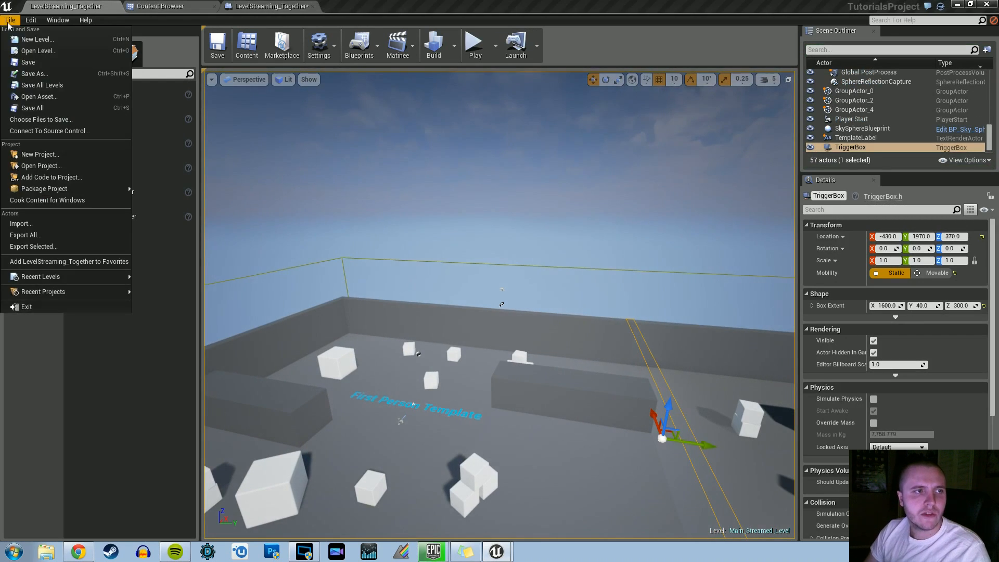
{"action": "left_click", "coordinate": [39, 50]}
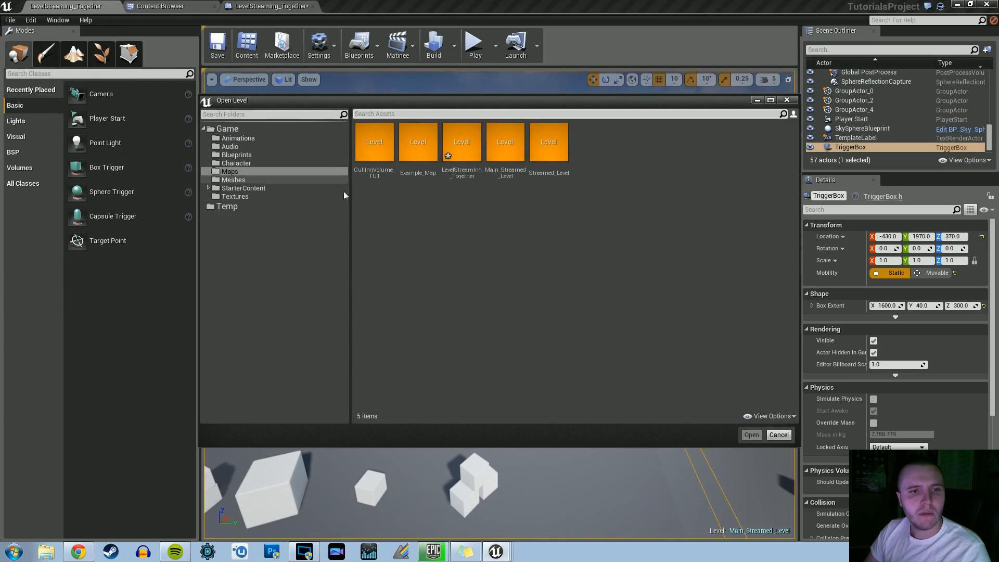
{"action": "left_click", "coordinate": [750, 435]}
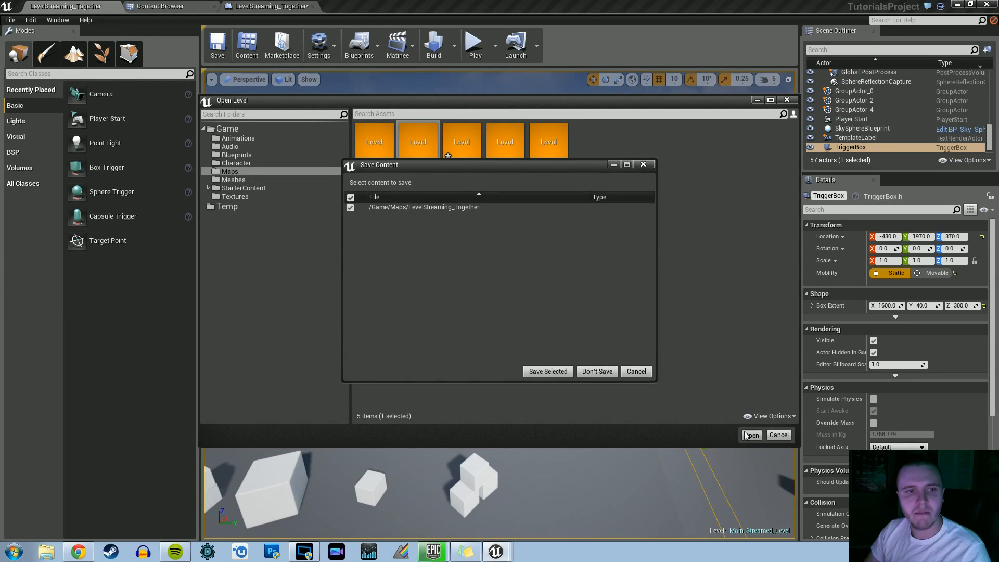
{"action": "left_click", "coordinate": [547, 370]}
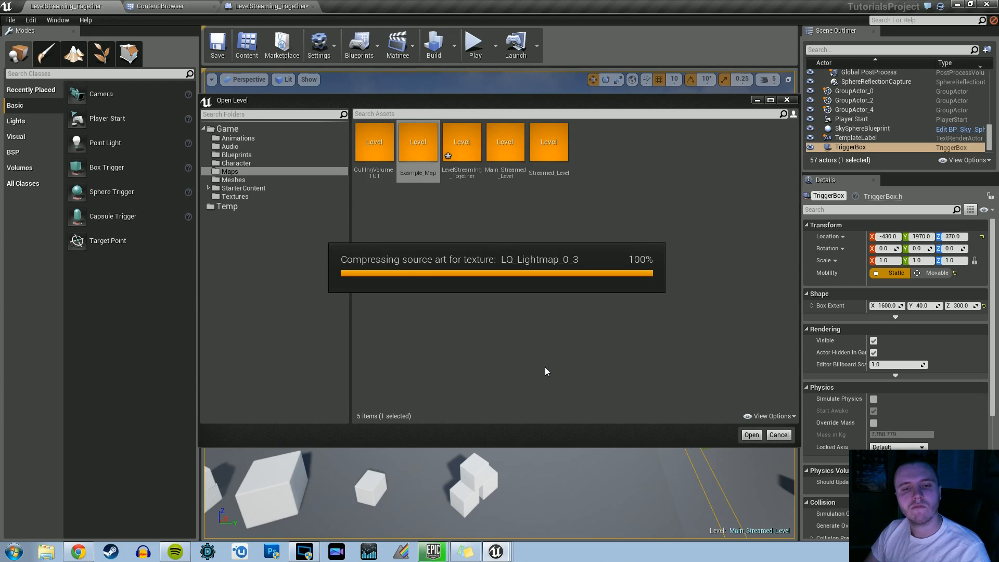
{"action": "mouse_move", "coordinate": [602, 350]}
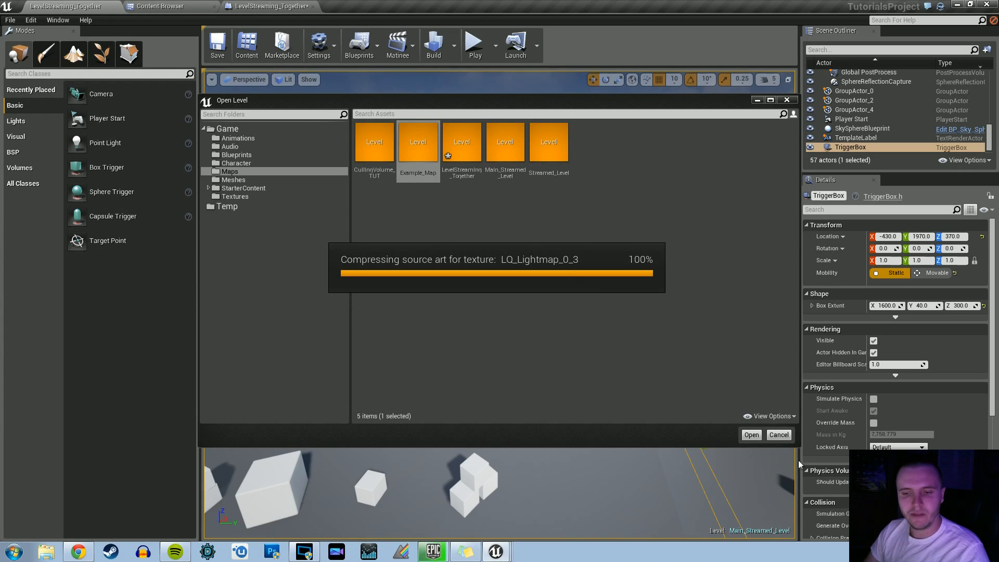
{"action": "left_click", "coordinate": [750, 435]}
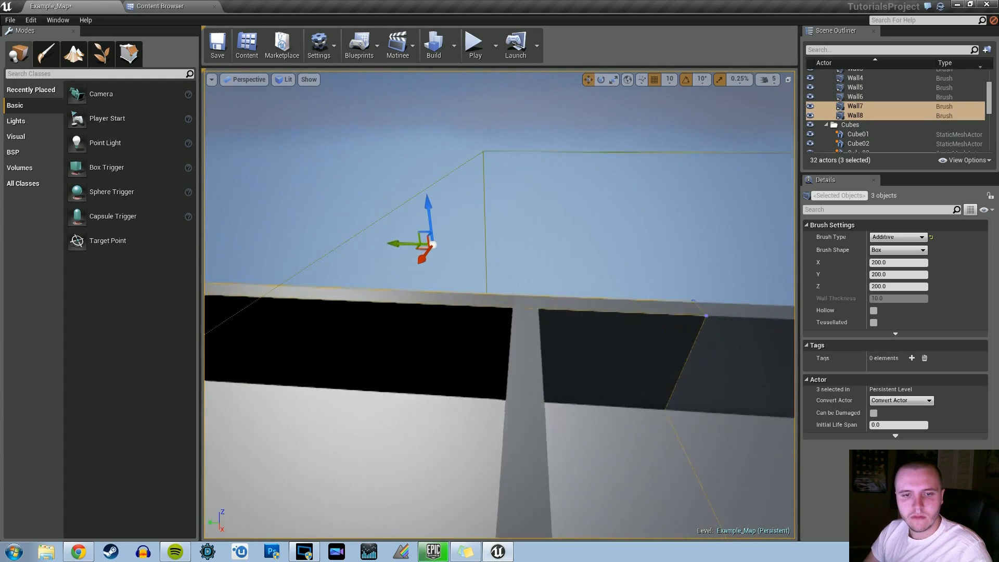
Shift the selected wall brushes sideways to make room for the second walled area.
{"action": "left_click_drag", "start_coordinate": [420, 245], "coordinate": [347, 247]}
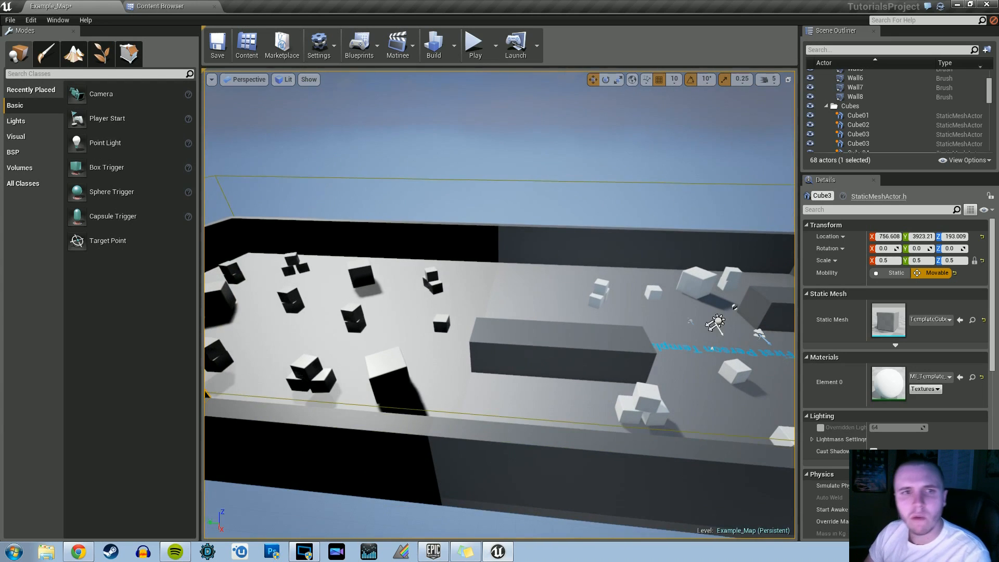
Save the combined map as TUT_OverallMap and start a full level build.
{"action": "left_click", "coordinate": [10, 19]}
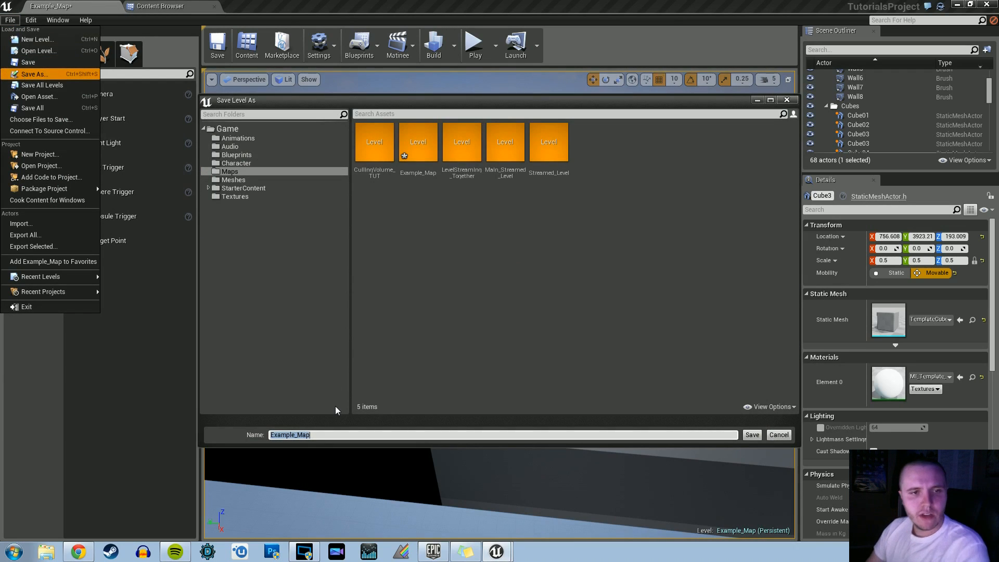
{"action": "type", "text": "TUT_"}
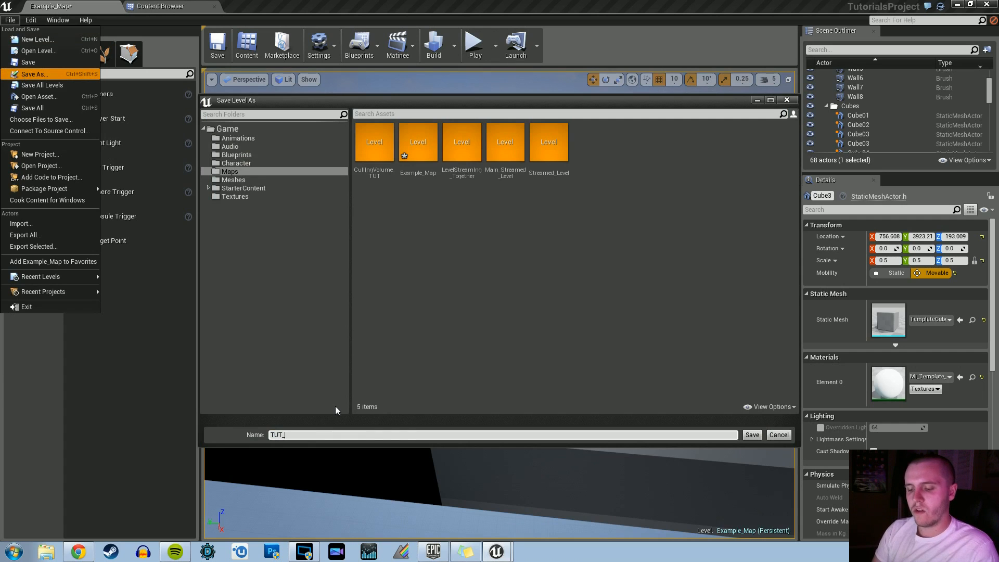
{"action": "left_click", "coordinate": [778, 434]}
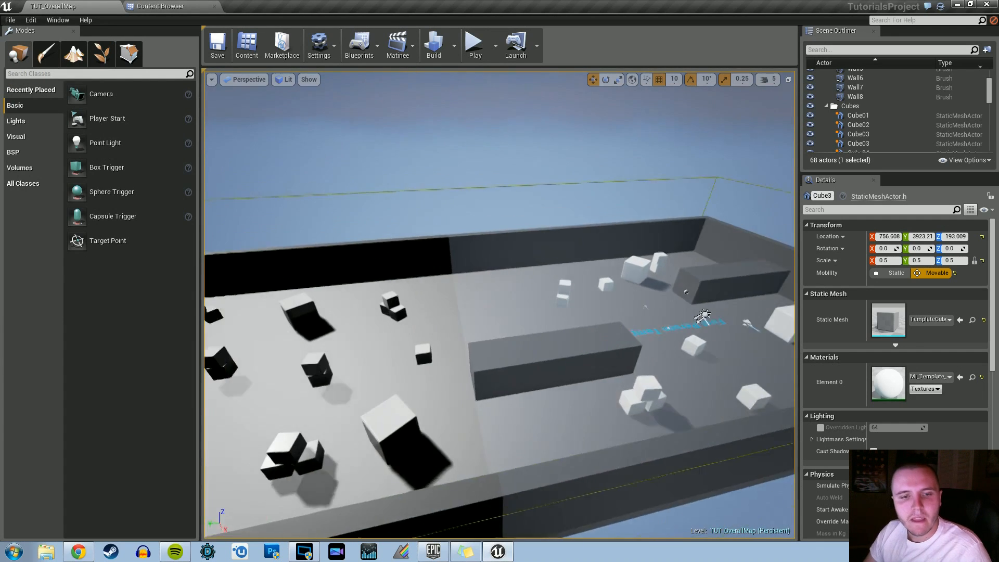
{"action": "left_click", "coordinate": [432, 42]}
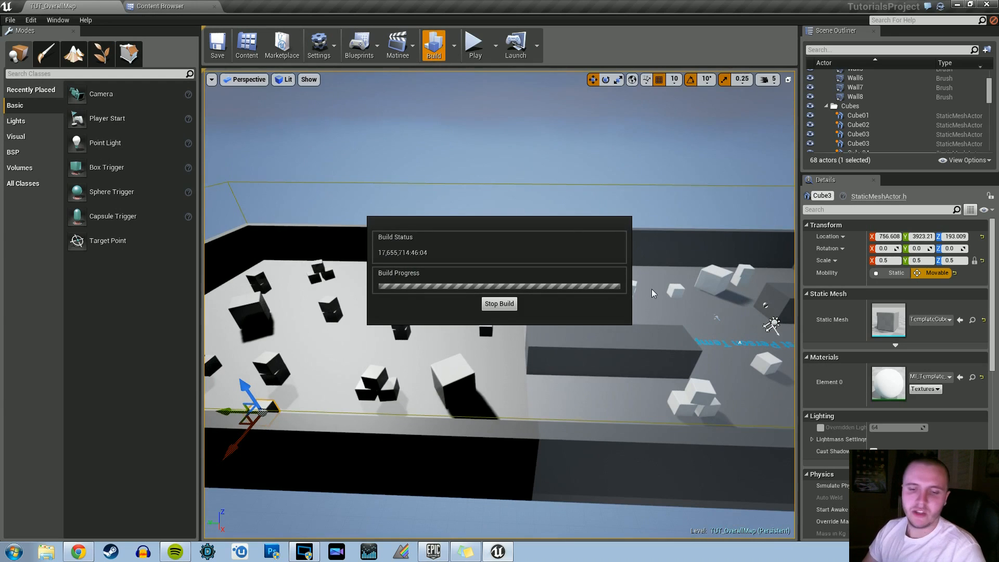
{"action": "mouse_move", "coordinate": [616, 422]}
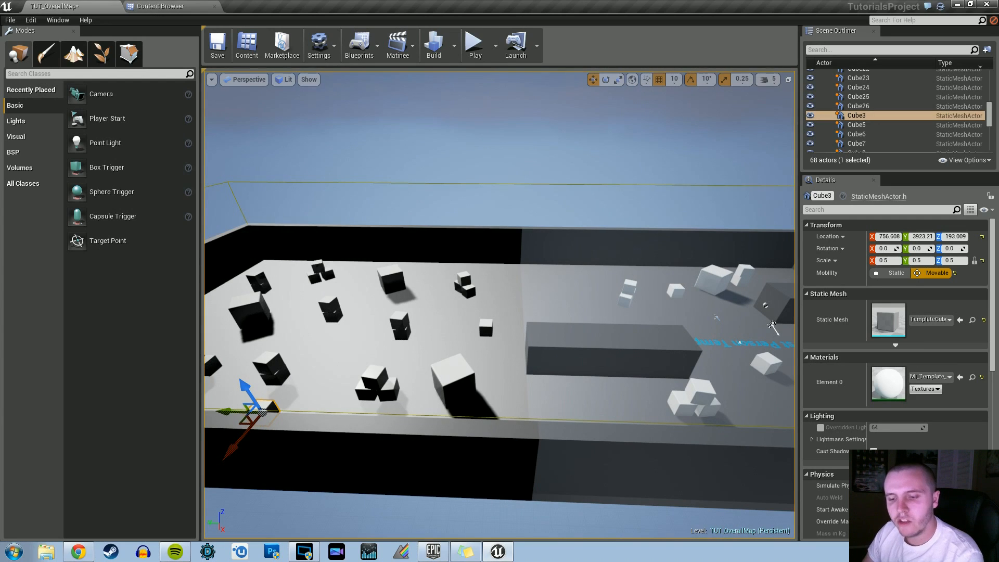
{"action": "mouse_move", "coordinate": [597, 389]}
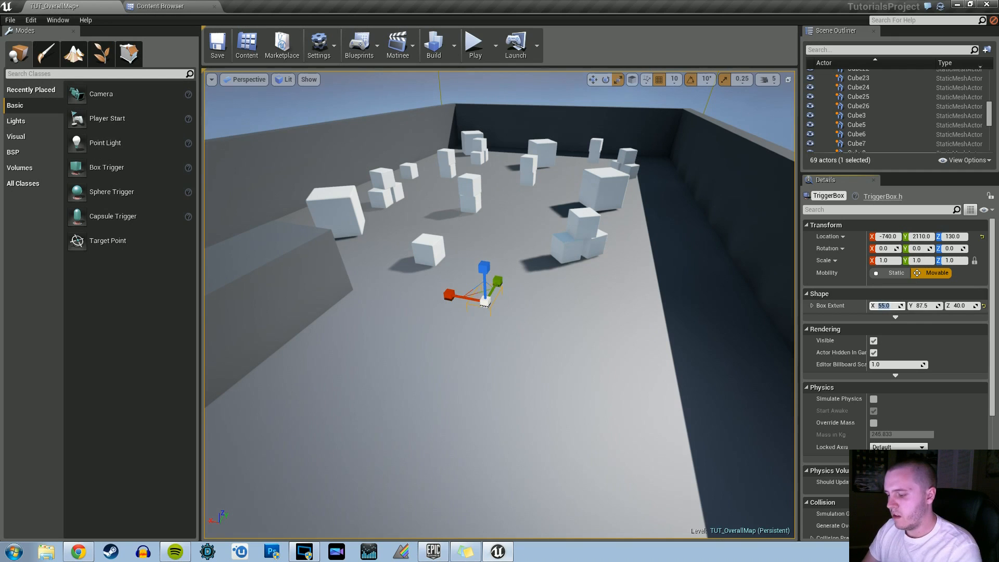
Set the trigger box's Box Extent X to 1600 and position it across the room.
{"action": "type", "text": "1500.0"}
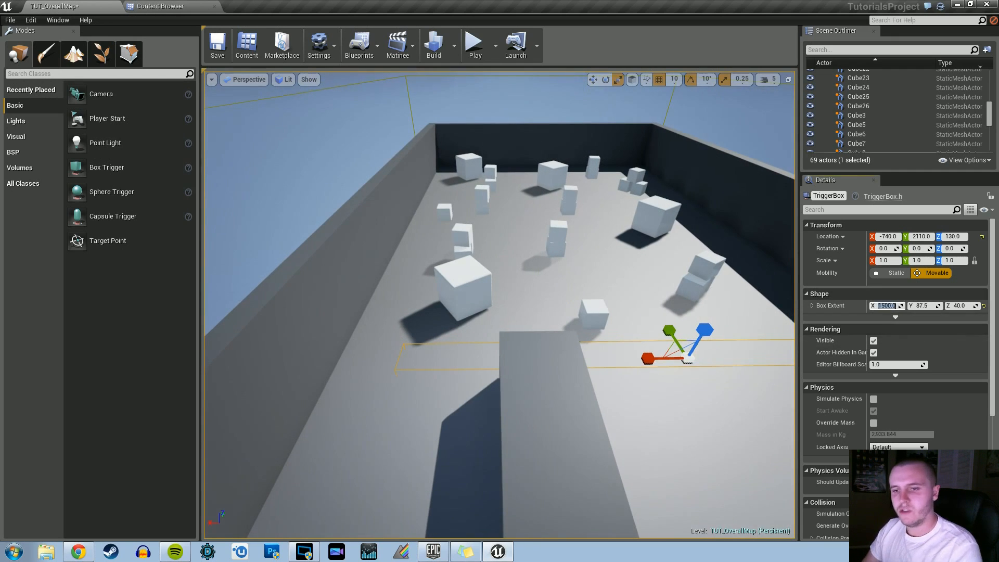
{"action": "type", "text": "1600.0"}
{"action": "left_click", "coordinate": [962, 306]}
{"action": "type", "text": "300"}
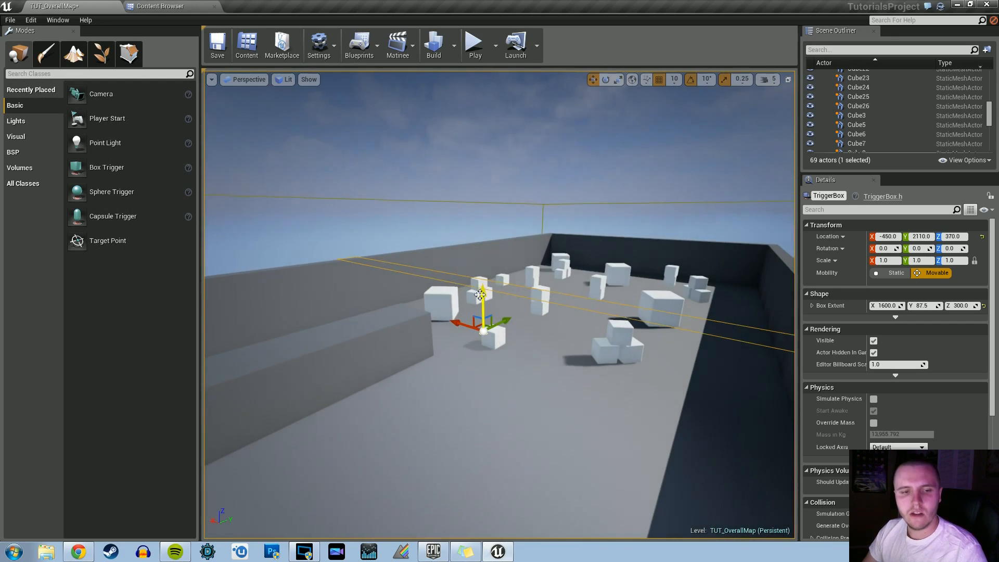
{"action": "left_click_drag", "start_coordinate": [482, 305], "coordinate": [482, 287]}
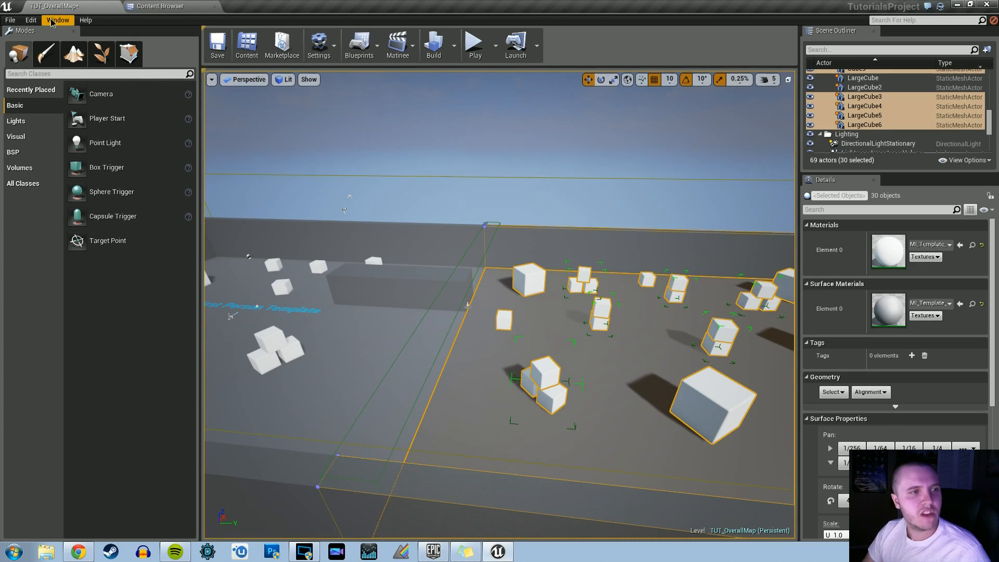
Create a new sublevel StreamLevel_Right from the selected actors, approving deletion of referenced actors.
{"action": "left_click", "coordinate": [58, 20]}
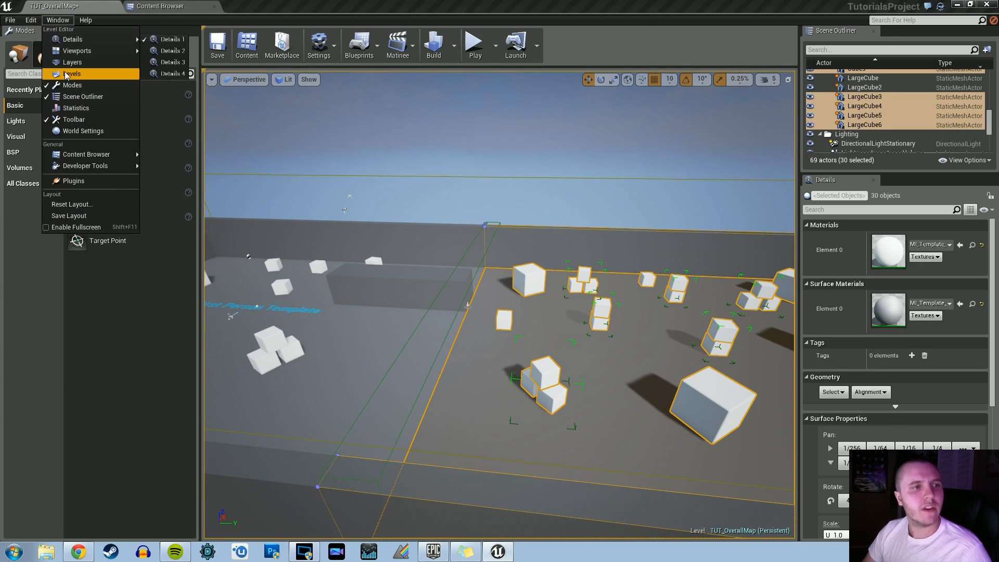
{"action": "left_click", "coordinate": [72, 73]}
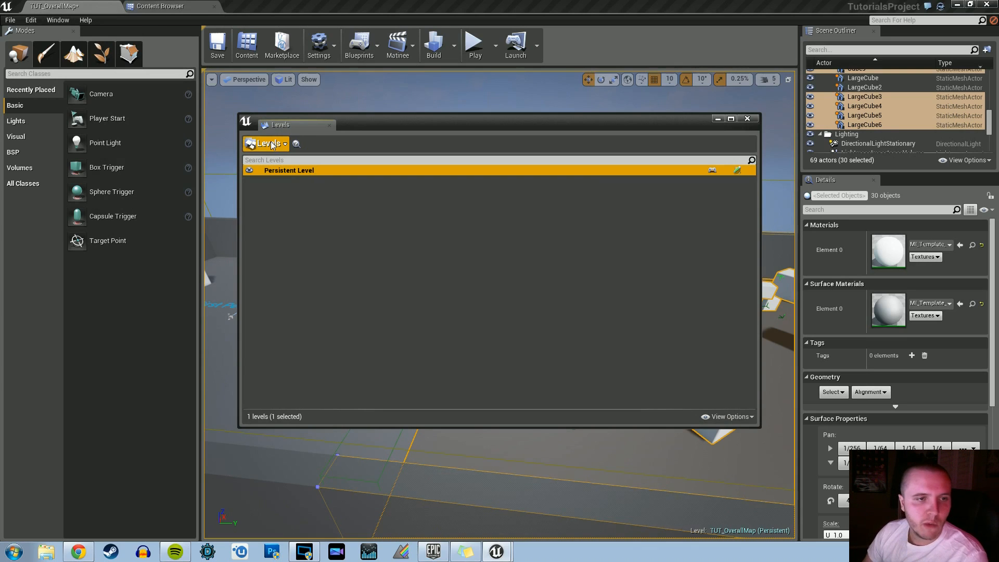
{"action": "left_click", "coordinate": [267, 143]}
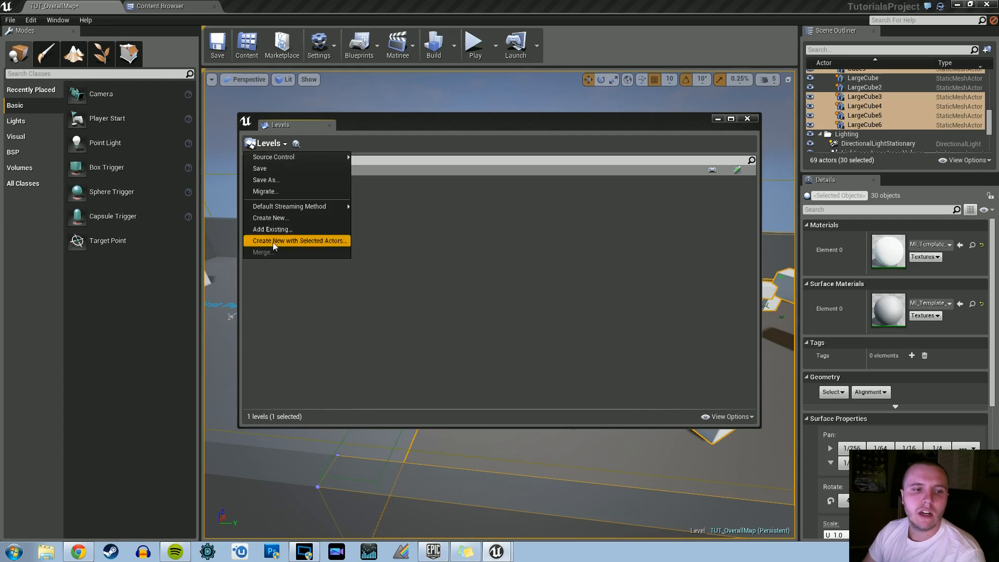
{"action": "left_click", "coordinate": [300, 240]}
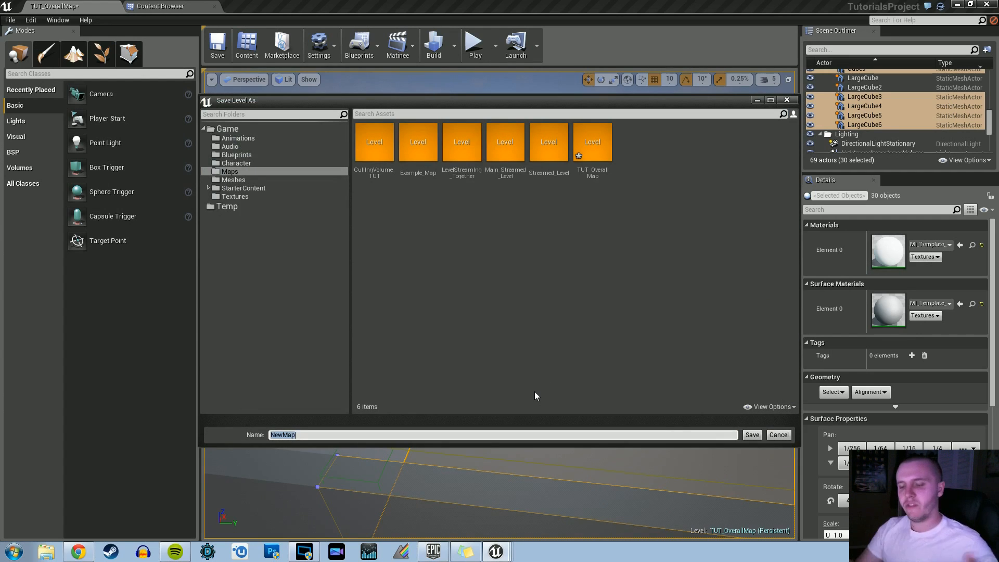
{"action": "type", "text": "StreamLevel_"}
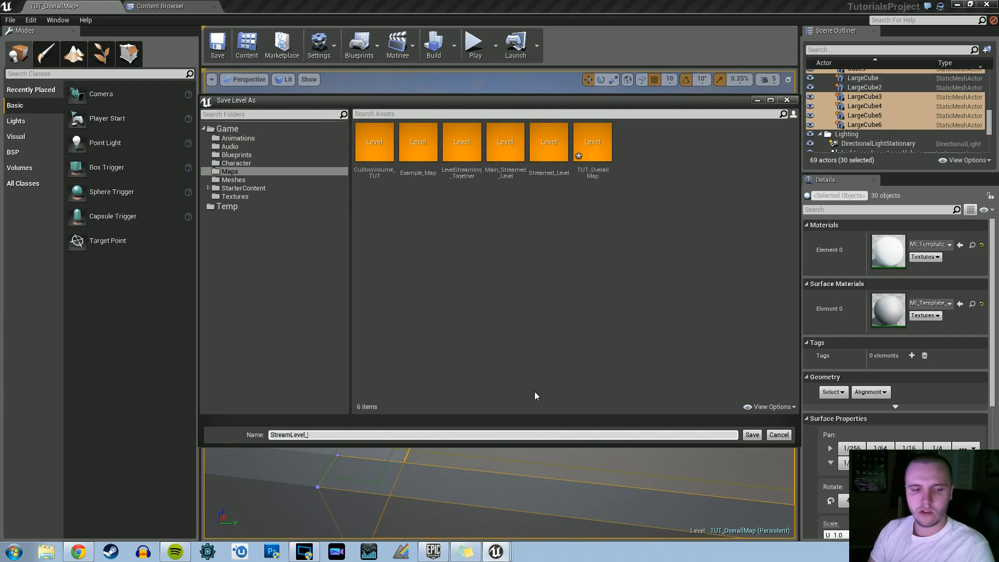
{"action": "type", "text": "Right"}
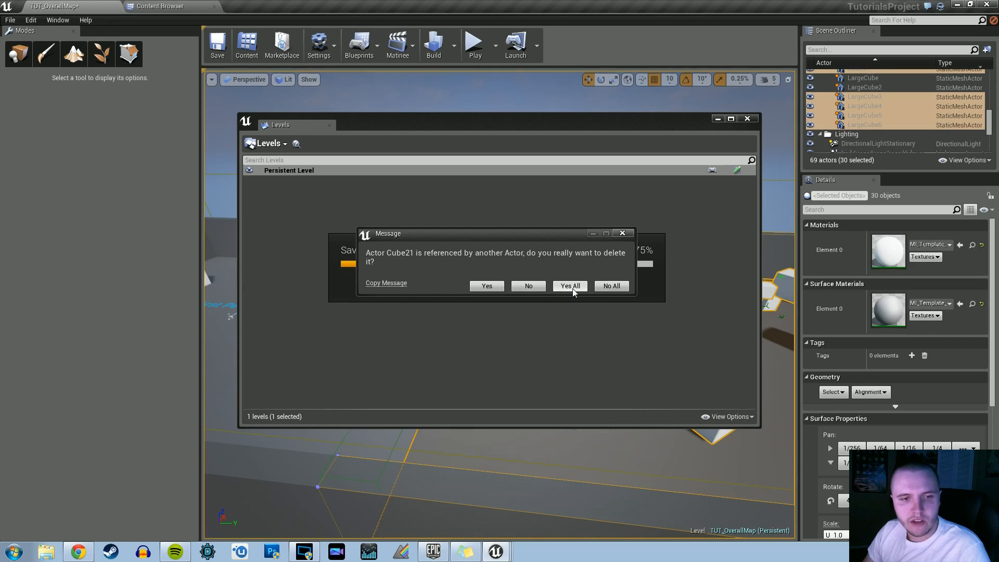
{"action": "left_click", "coordinate": [569, 285]}
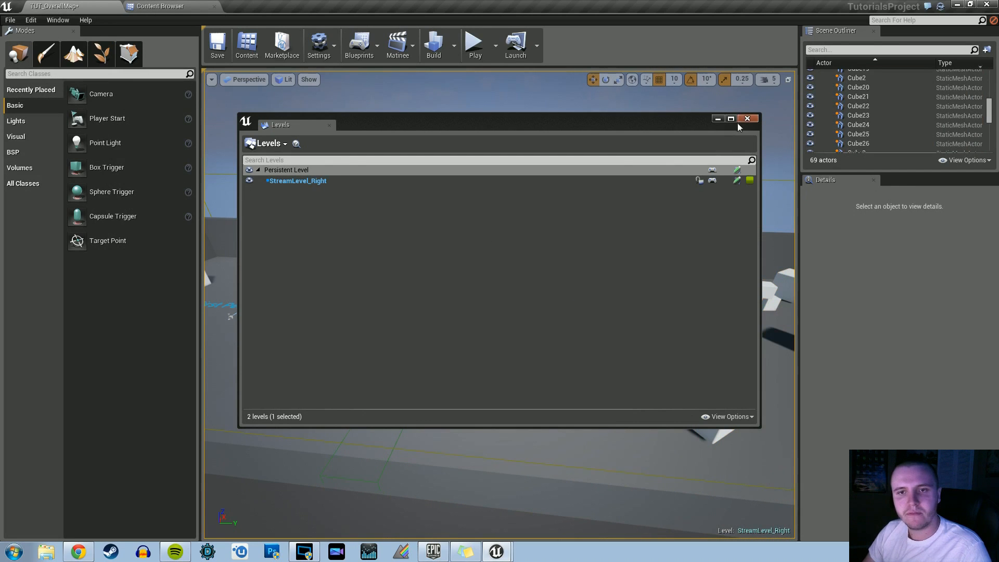
Reopen the Levels panel, make the Persistent Level current, and close the panel.
{"action": "left_click", "coordinate": [747, 118]}
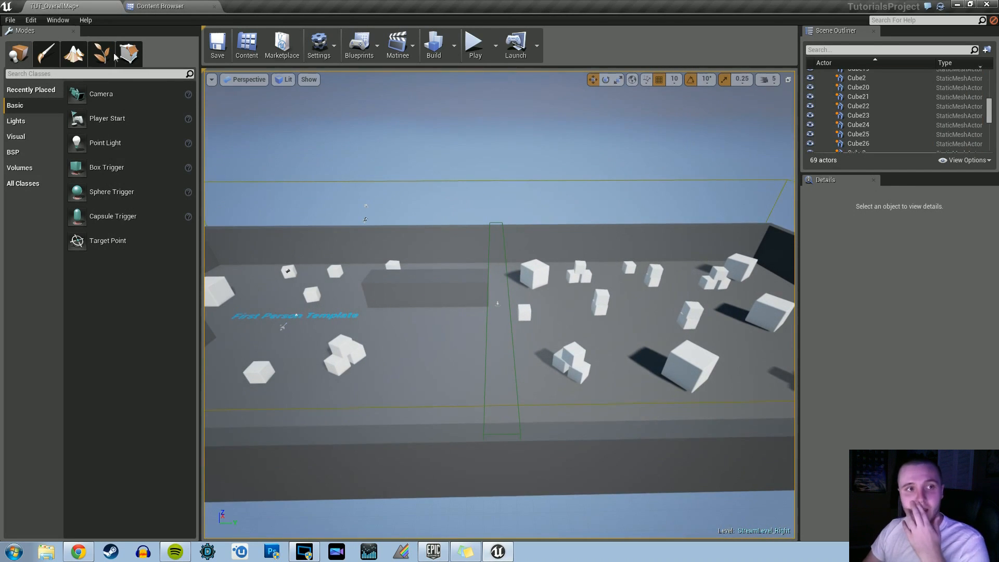
{"action": "left_click", "coordinate": [57, 20]}
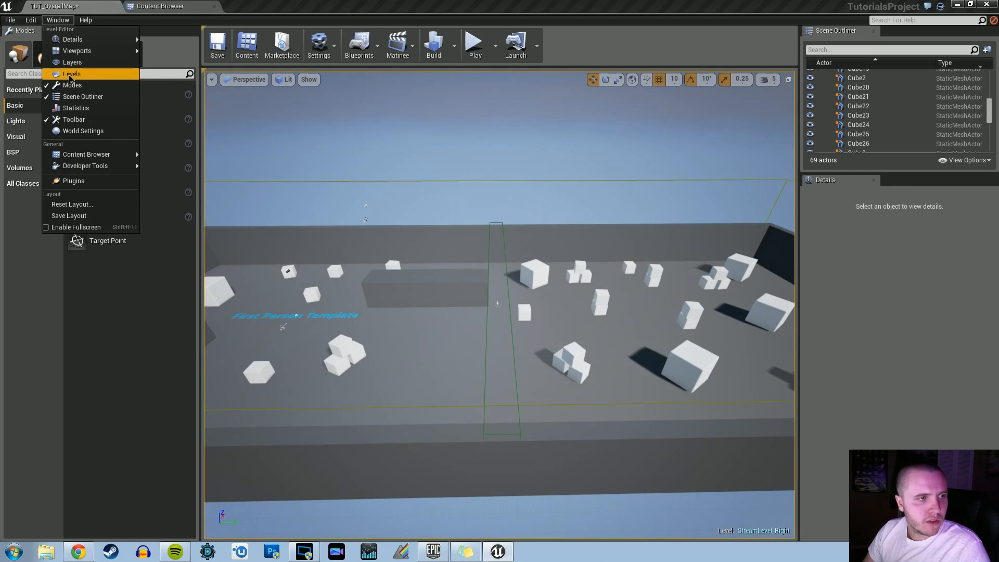
{"action": "left_click", "coordinate": [72, 72]}
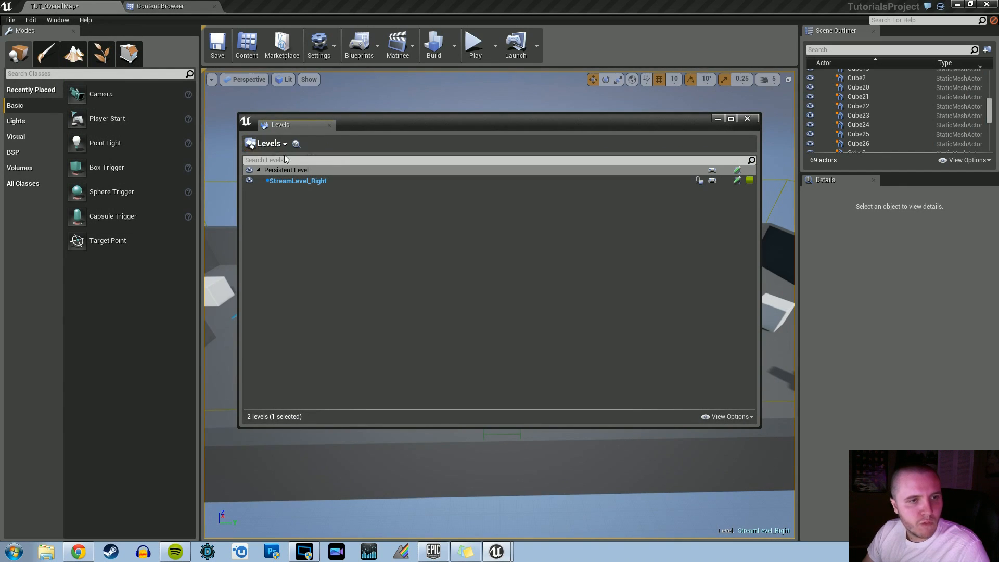
{"action": "right_click", "coordinate": [296, 180]}
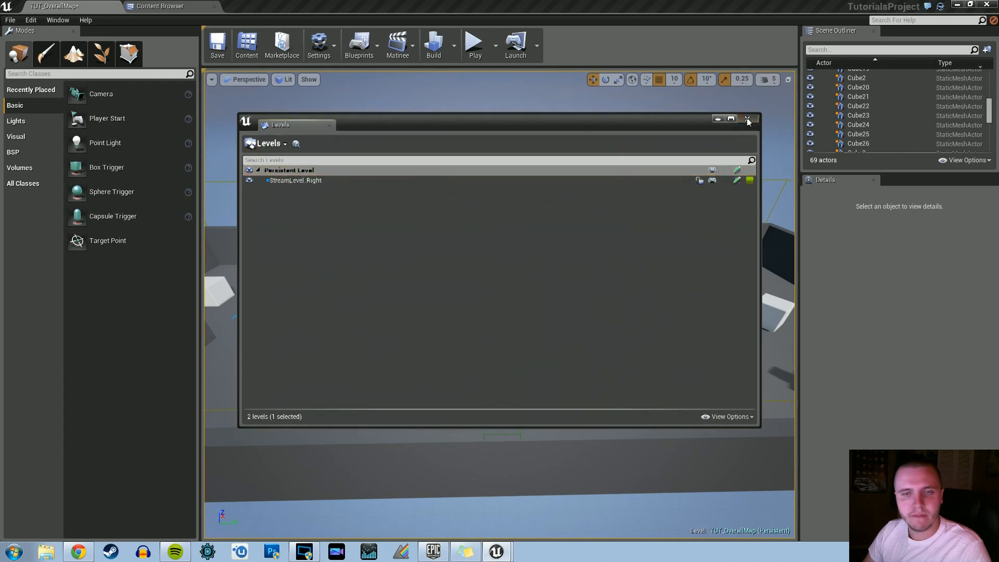
{"action": "left_click", "coordinate": [747, 118]}
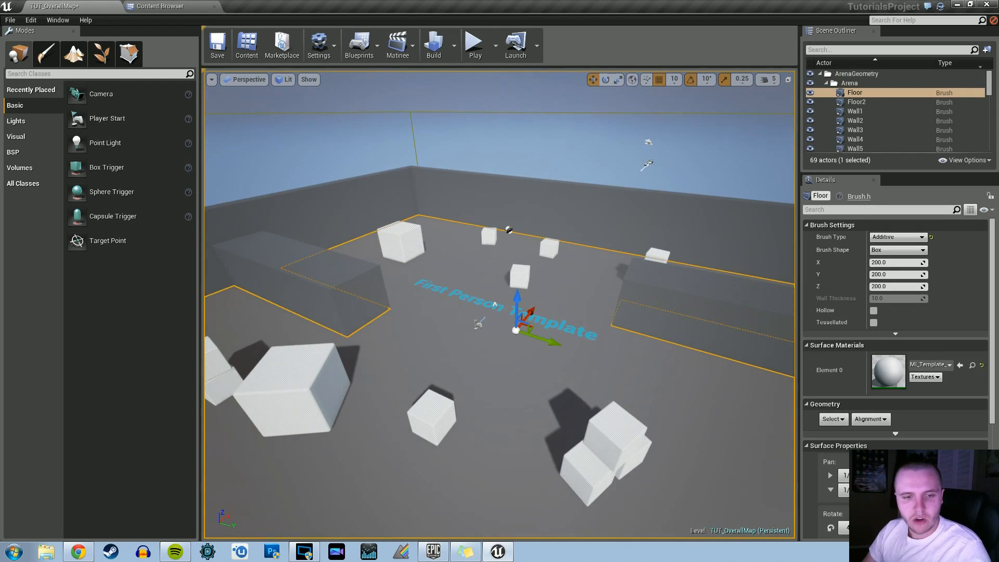
Select the arena floor and left-side actors, then bring up the level management options.
{"action": "left_click", "coordinate": [876, 116]}
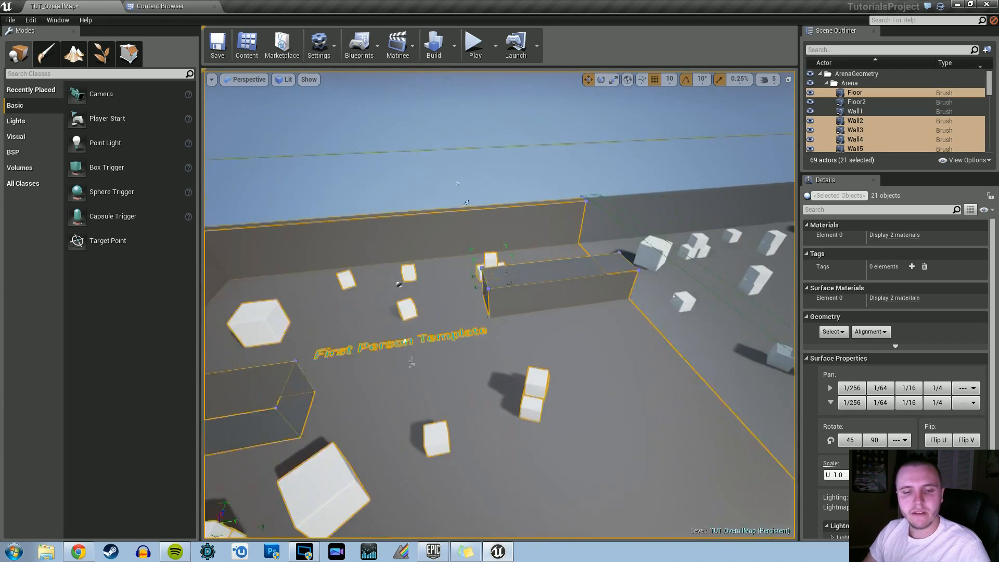
{"action": "left_click", "coordinate": [57, 20]}
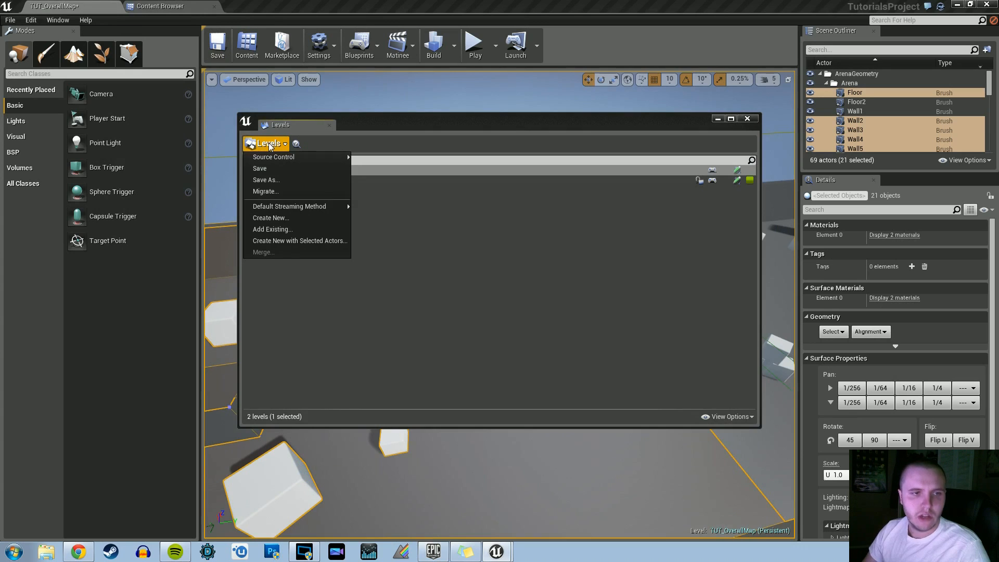
Create sublevel StreamLevel_Left from the gathered actors and make the Persistent Level current again.
{"action": "left_click", "coordinate": [265, 180]}
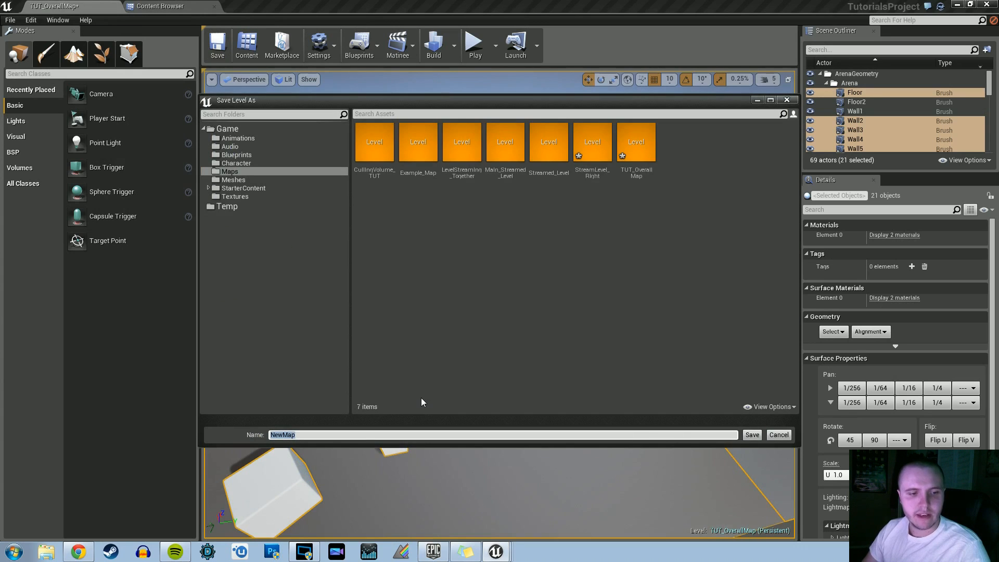
{"action": "type", "text": "Stream"}
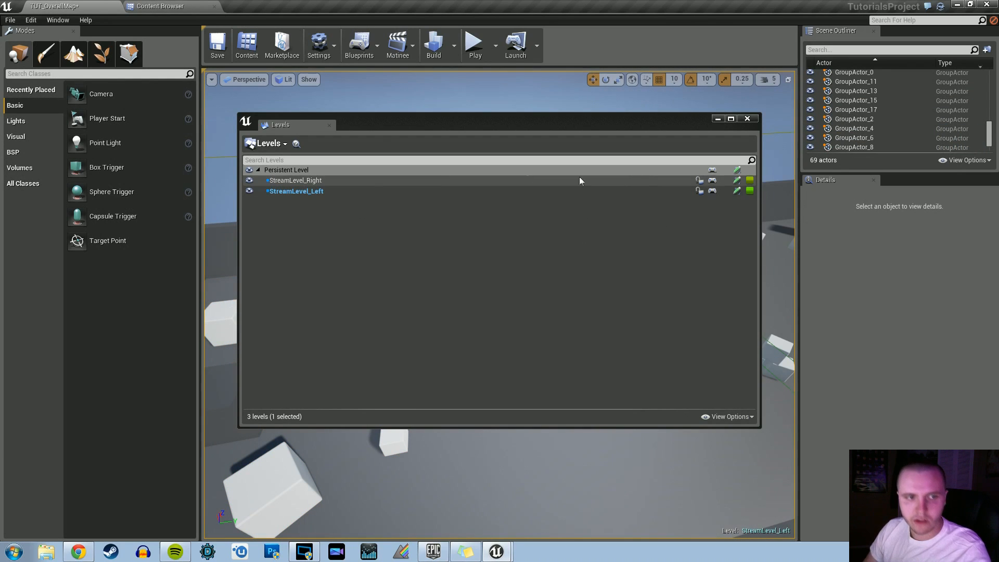
{"action": "right_click", "coordinate": [294, 191]}
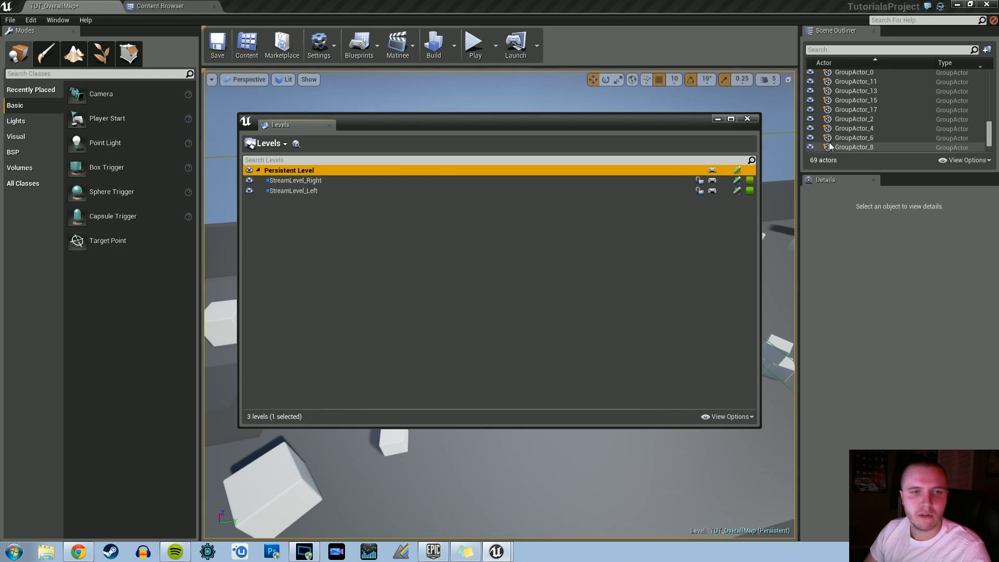
{"action": "left_click", "coordinate": [746, 118]}
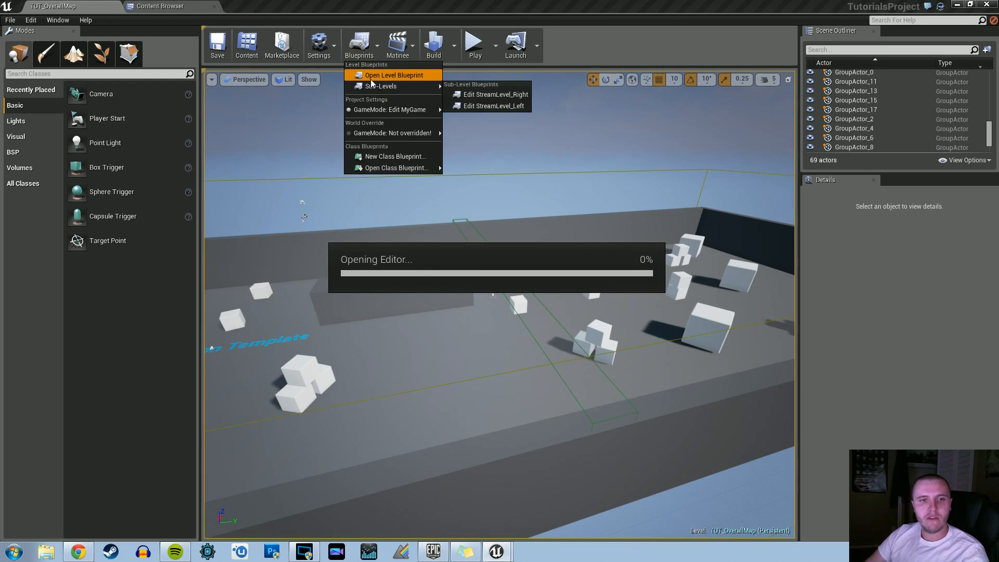
Open the level blueprint with TriggerBox selected and add its OnActorBeginOverlap event node.
{"action": "left_click", "coordinate": [393, 74]}
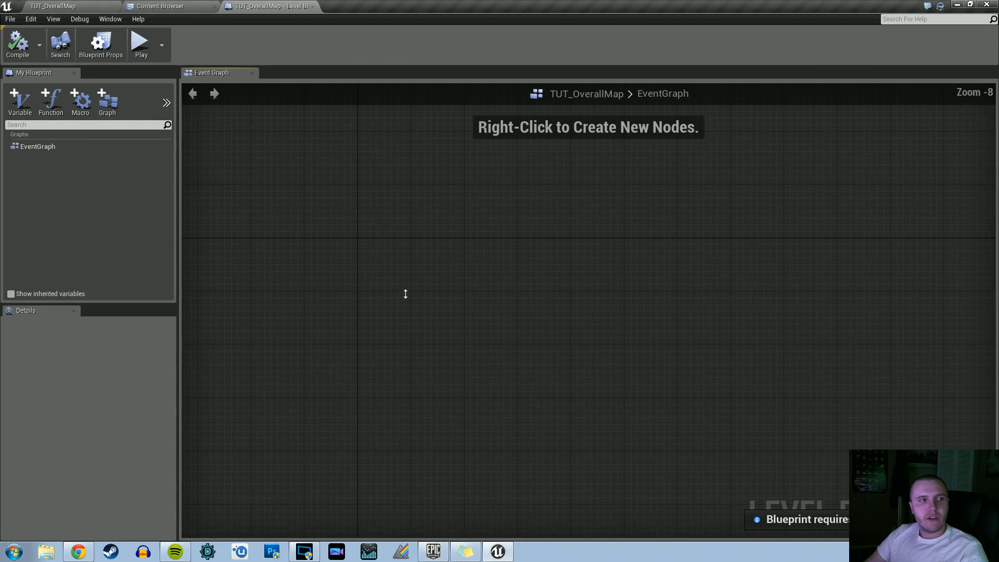
{"action": "left_click", "coordinate": [267, 6]}
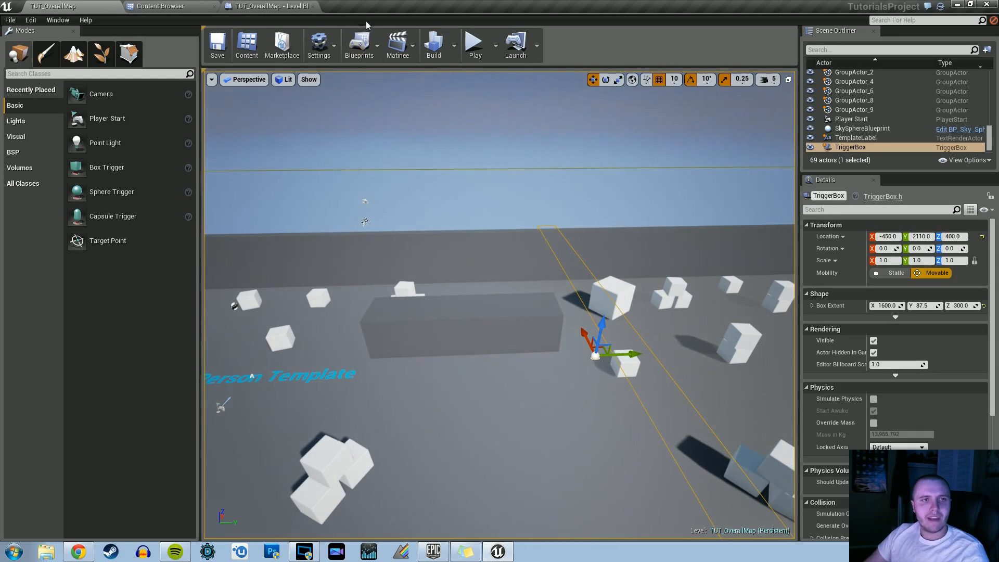
{"action": "left_click", "coordinate": [268, 7]}
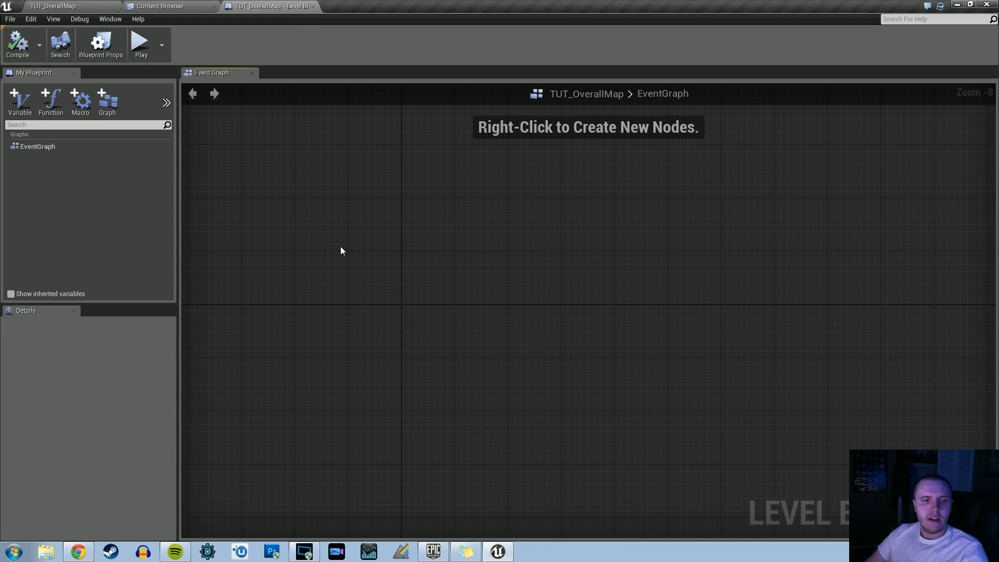
{"action": "right_click", "coordinate": [341, 250]}
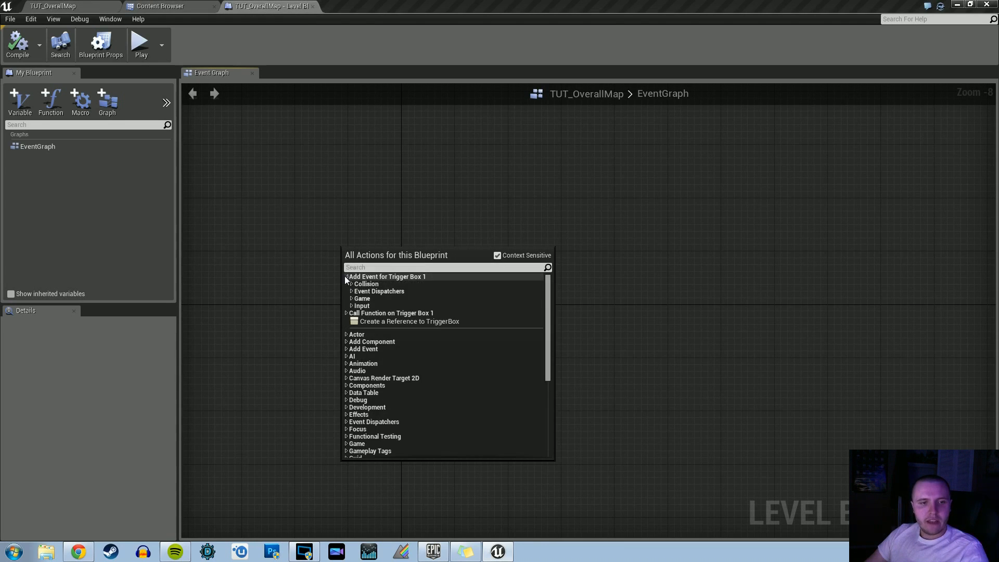
{"action": "left_click", "coordinate": [387, 276]}
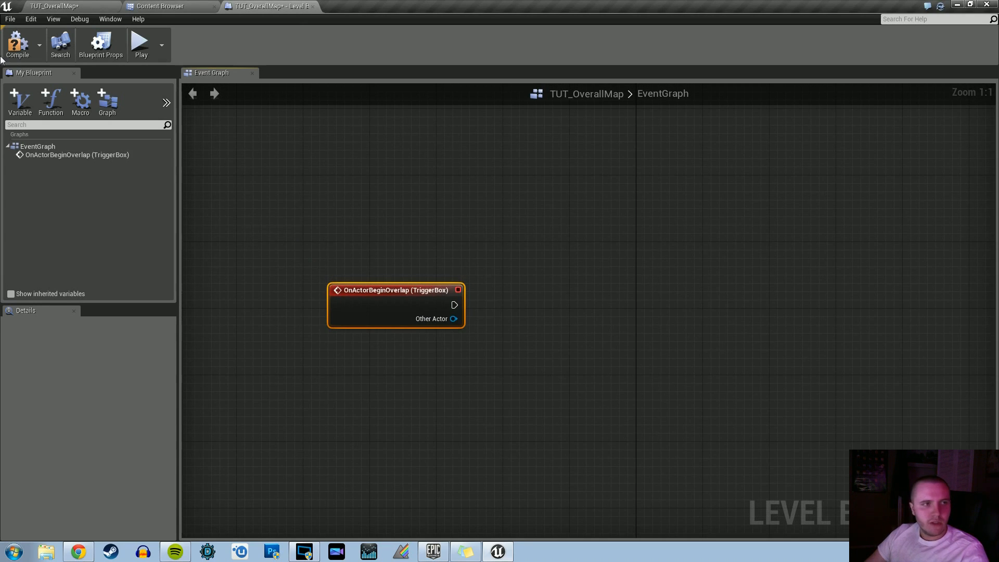
{"action": "left_click_drag", "start_coordinate": [395, 305], "coordinate": [333, 339]}
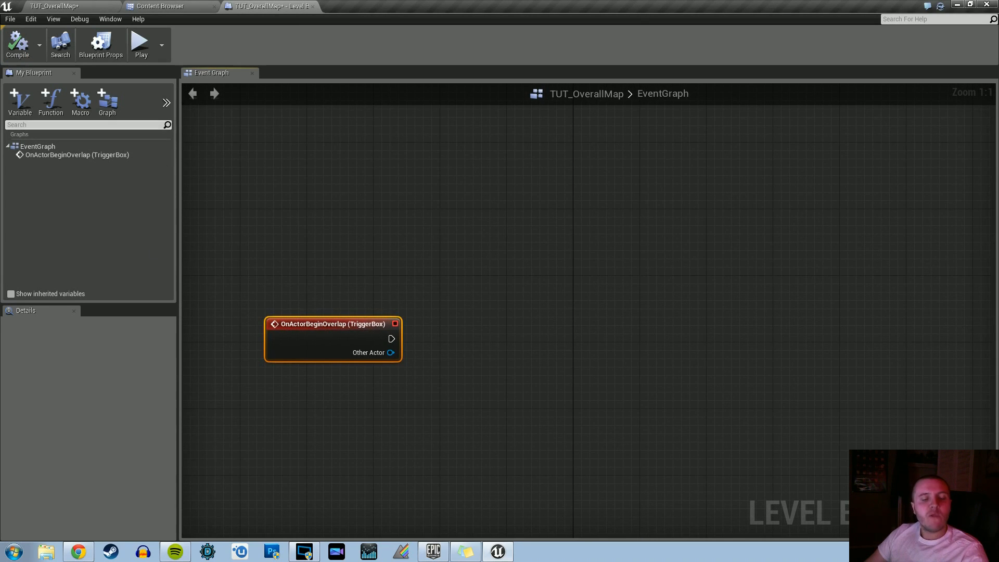
Add two boolean variables named Stream_Level_Right and Stream_Level_Left.
{"action": "left_click", "coordinate": [18, 102]}
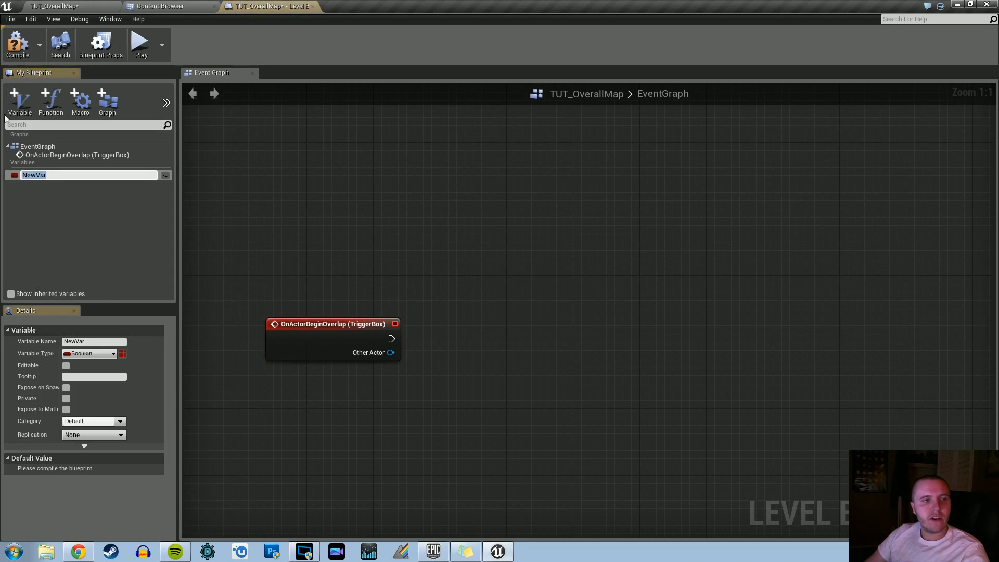
{"action": "left_click", "coordinate": [19, 102]}
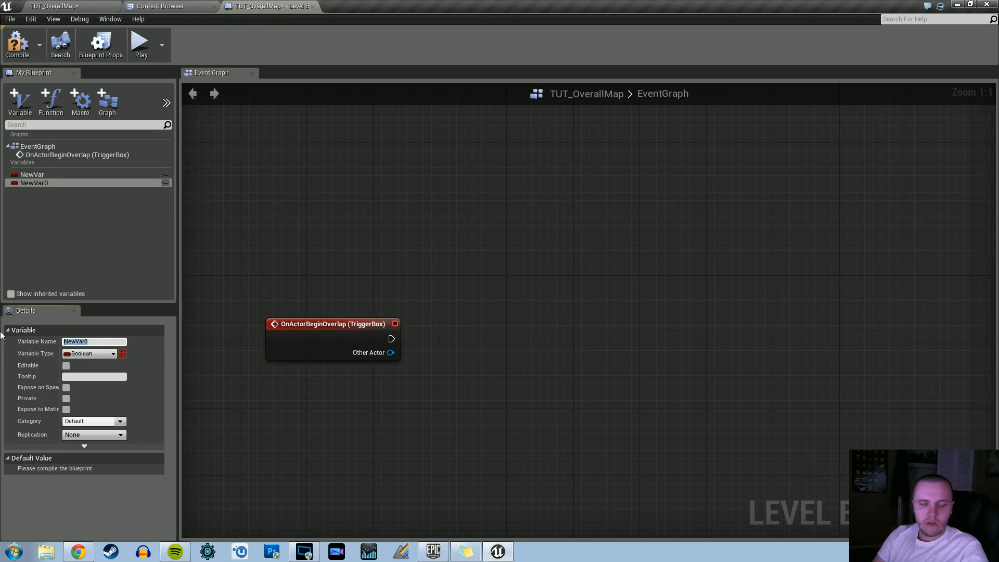
{"action": "type", "text": "Stream_Level_R"}
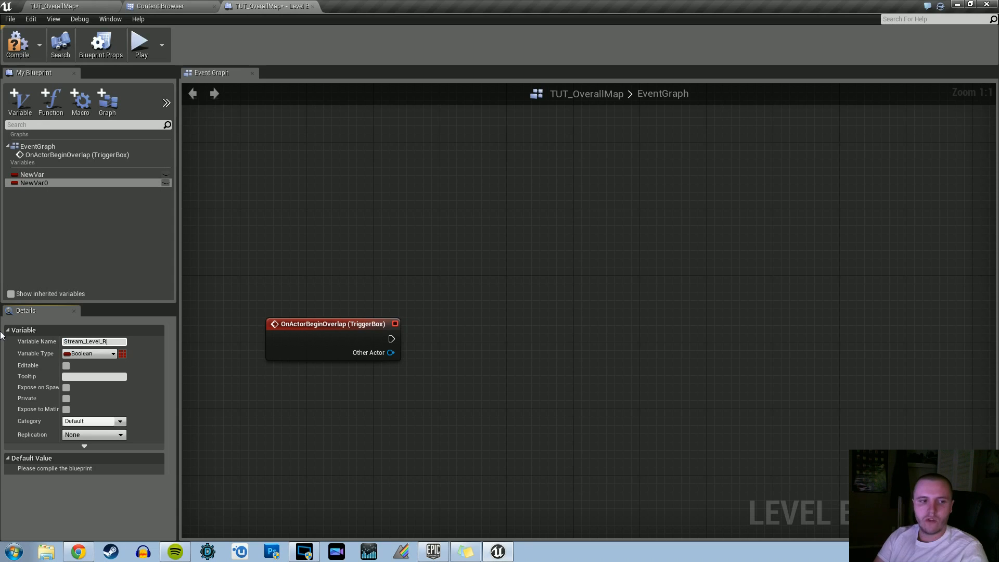
{"action": "type", "text": "Stream_Level_Right"}
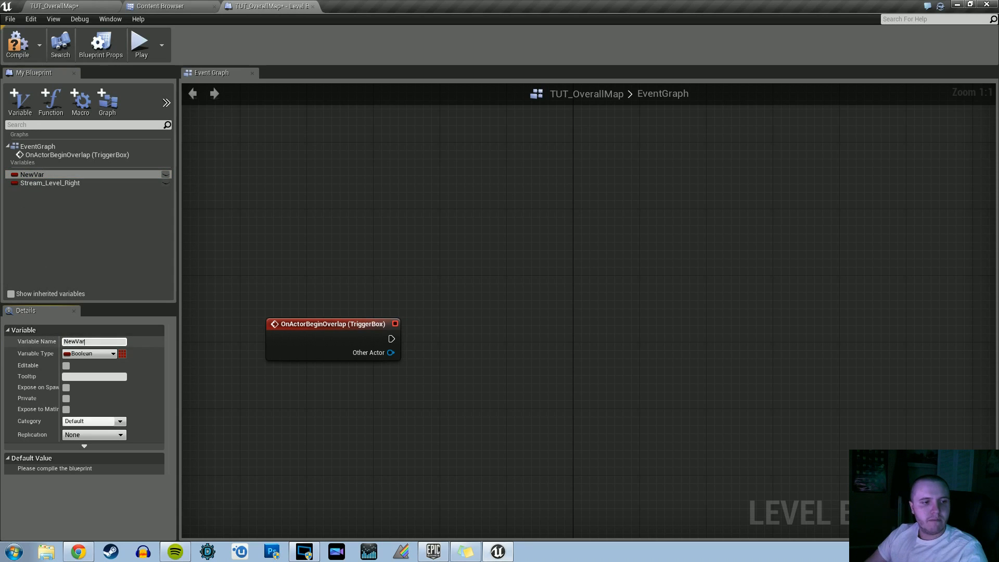
{"action": "type", "text": "Stream_Level"}
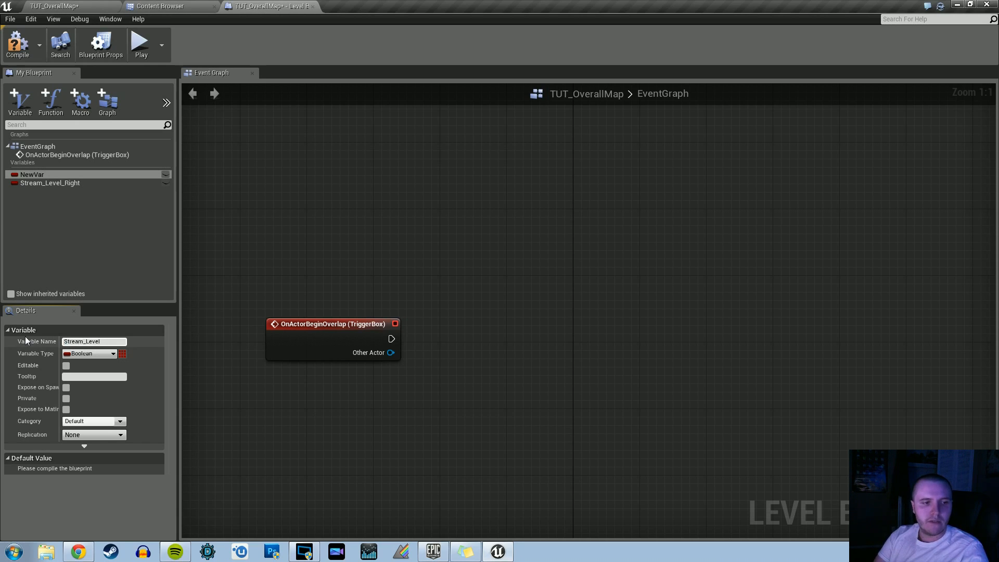
{"action": "type", "text": "Stream_Level_Left"}
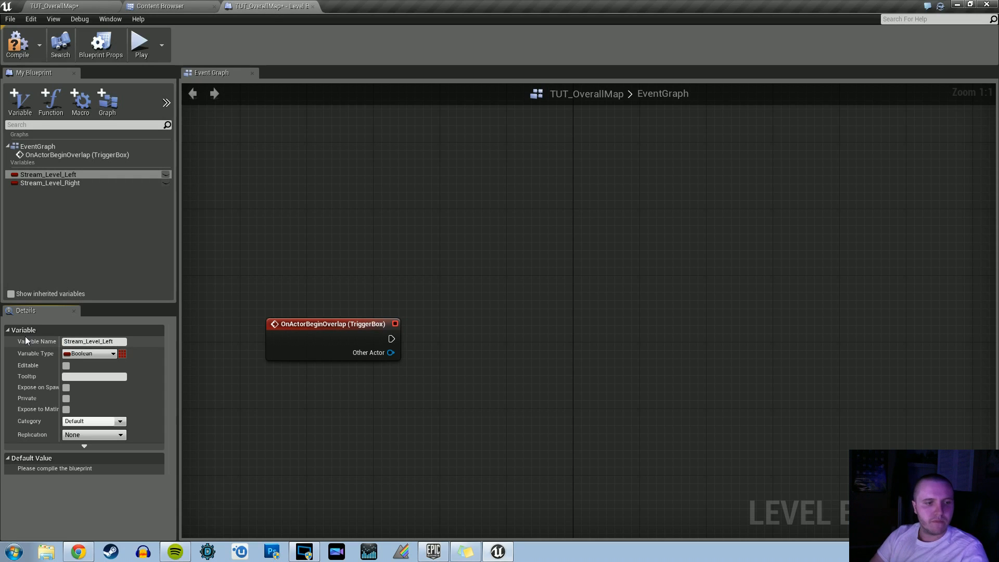
Make Stream_Level_Right default to true and return to the level editor.
{"action": "left_click", "coordinate": [50, 183]}
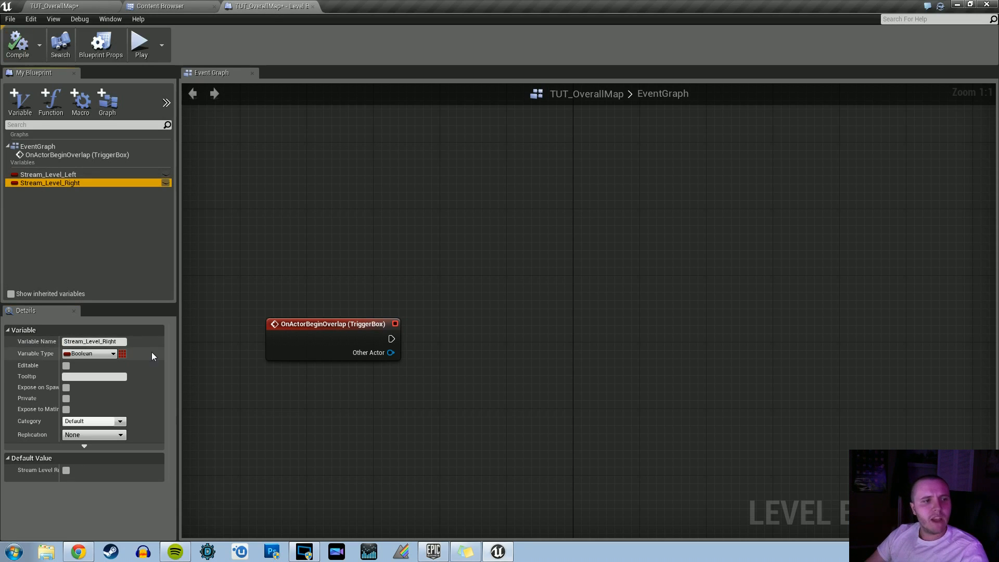
{"action": "left_click", "coordinate": [64, 470]}
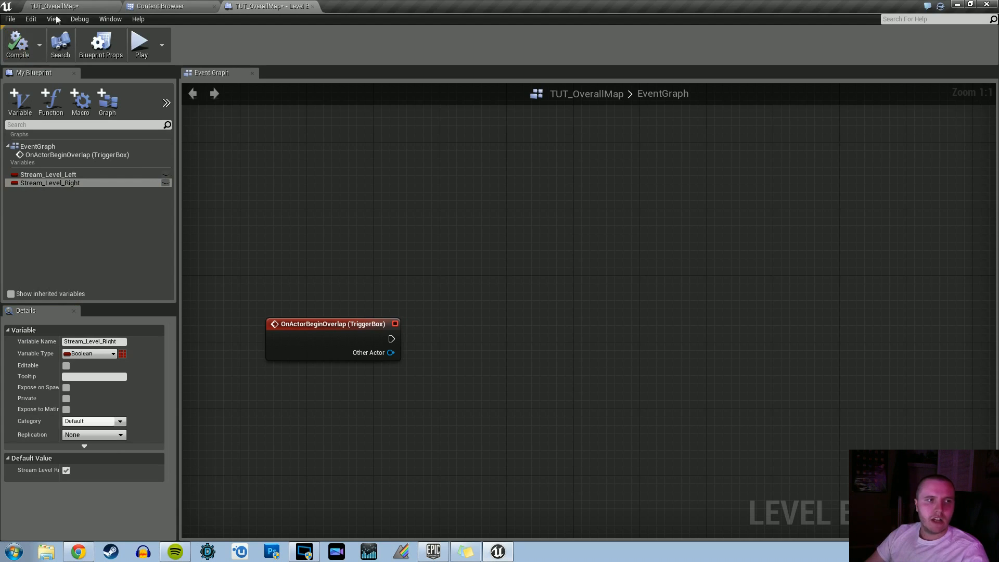
{"action": "left_click", "coordinate": [267, 7]}
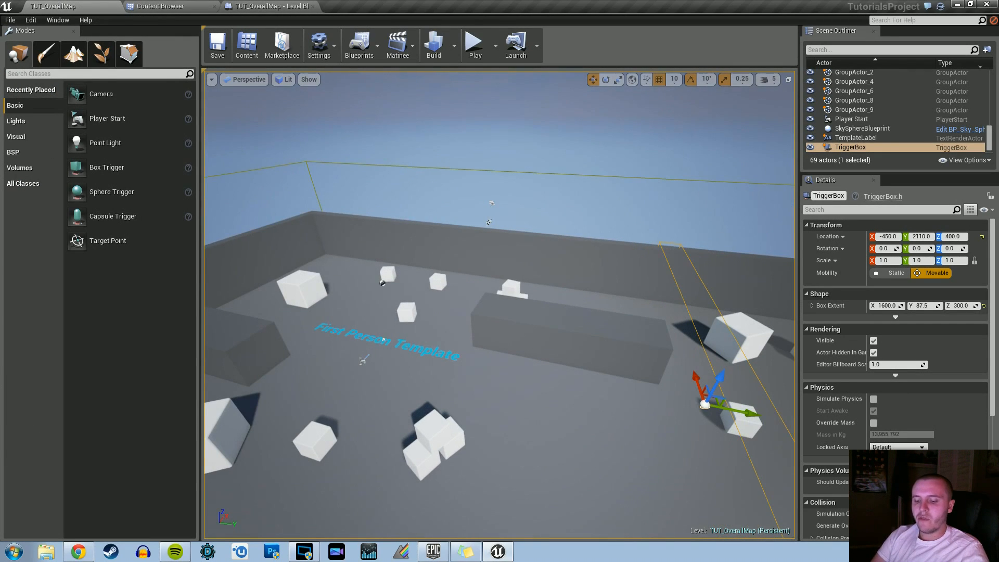
Test-play the map, then change StreamLevel_Left's setting from its Levels window context menu.
{"action": "left_click", "coordinate": [474, 44]}
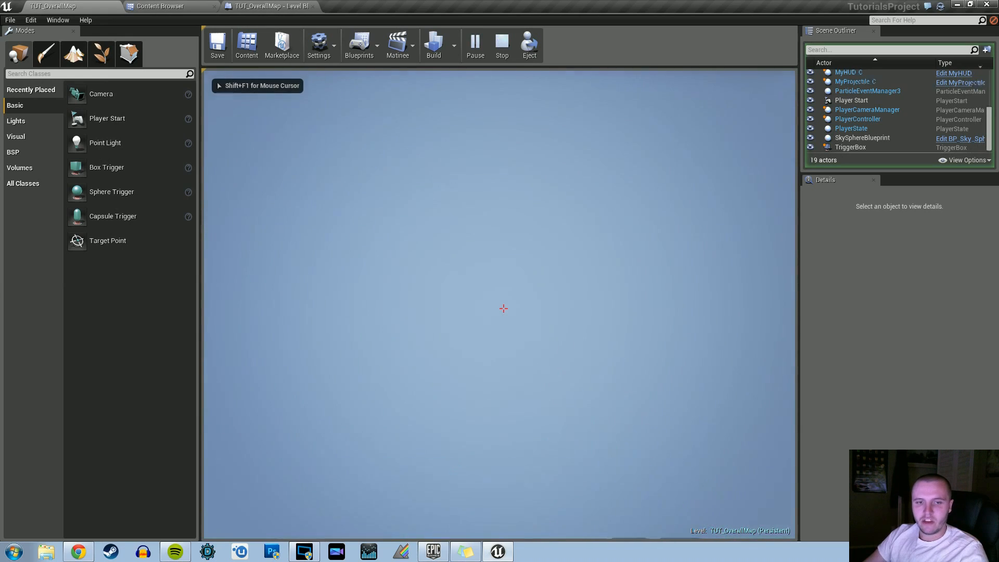
{"action": "left_click", "coordinate": [502, 43]}
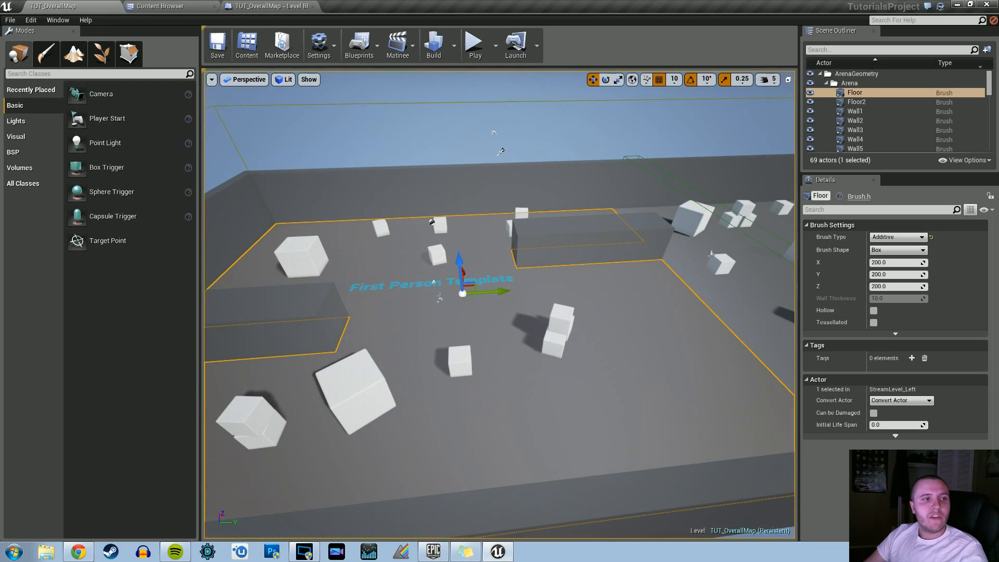
{"action": "left_click", "coordinate": [57, 20]}
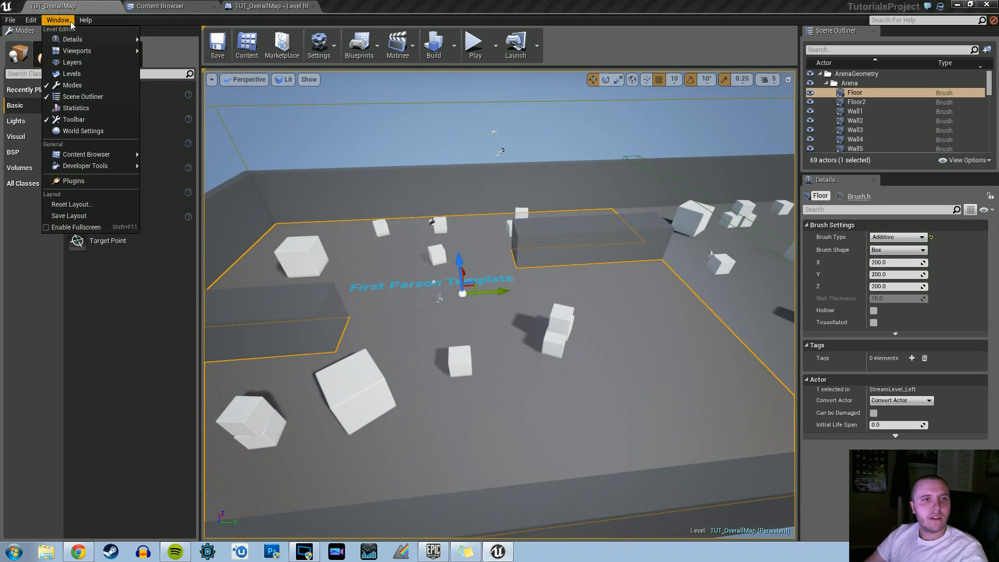
{"action": "left_click", "coordinate": [71, 73]}
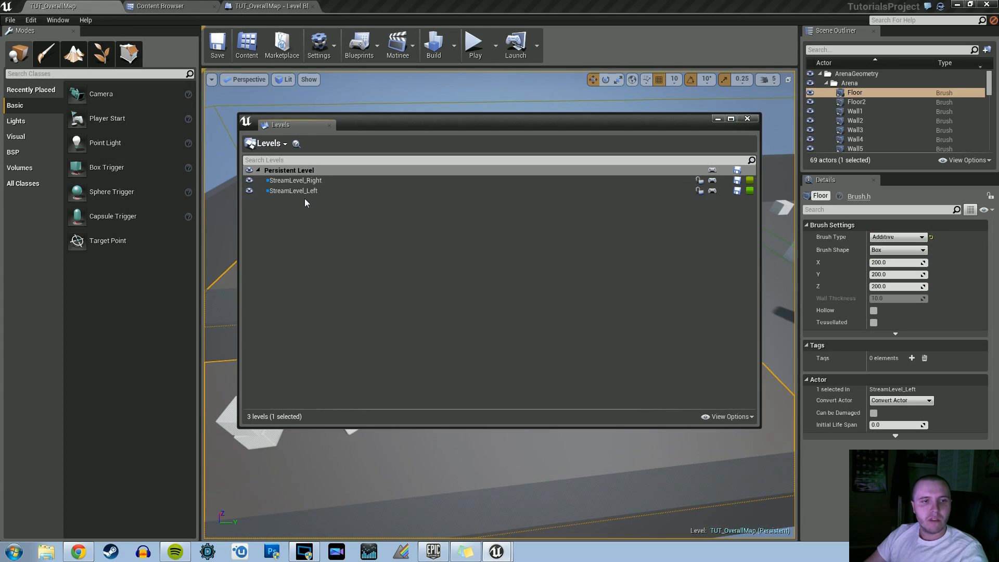
{"action": "left_click", "coordinate": [293, 191]}
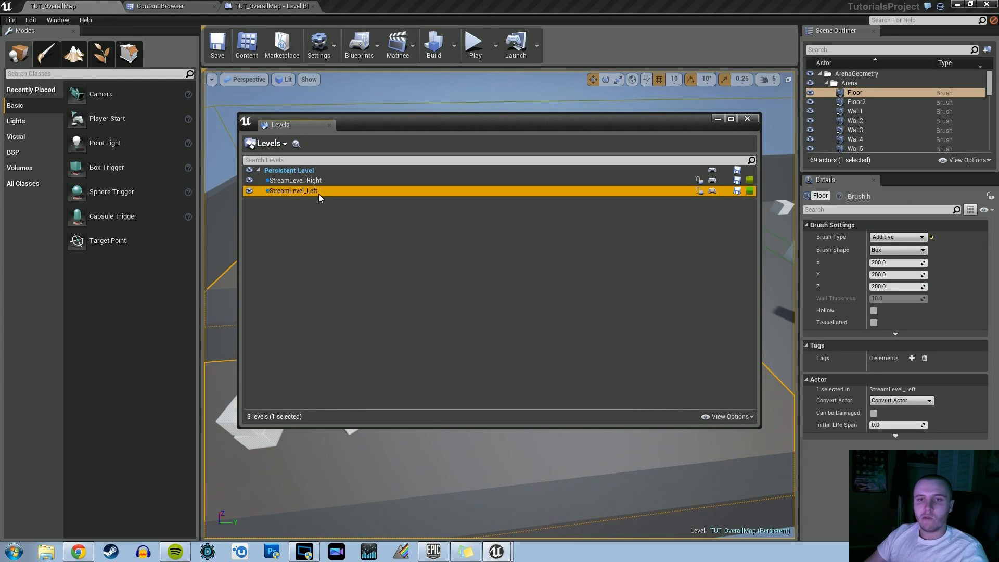
{"action": "right_click", "coordinate": [293, 192]}
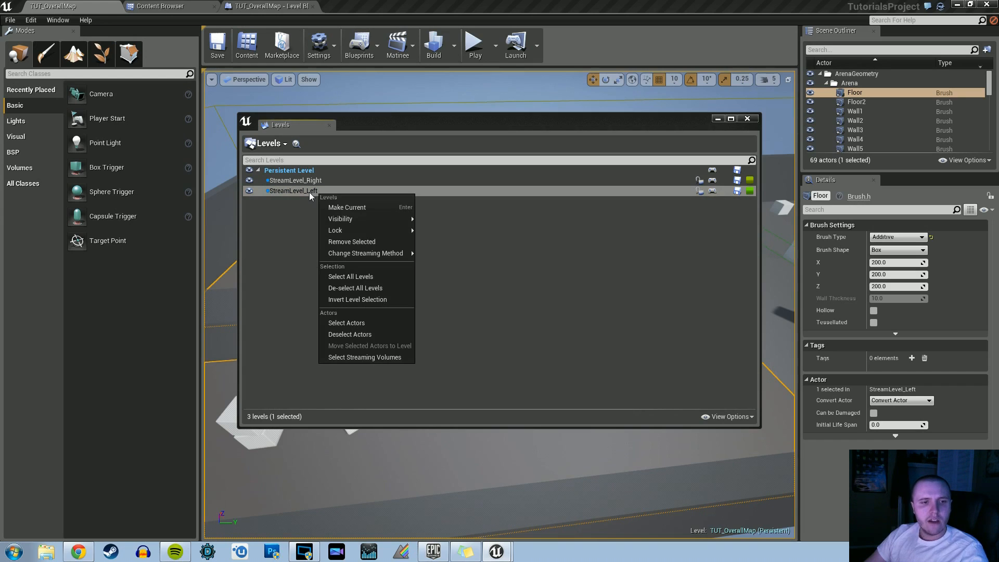
{"action": "mouse_move", "coordinate": [365, 253]}
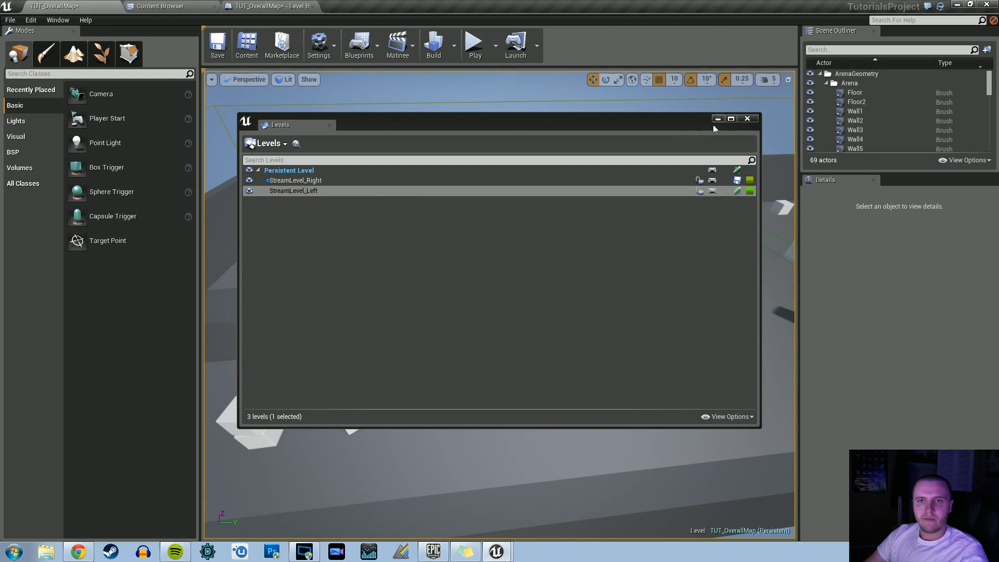
{"action": "left_click", "coordinate": [474, 45]}
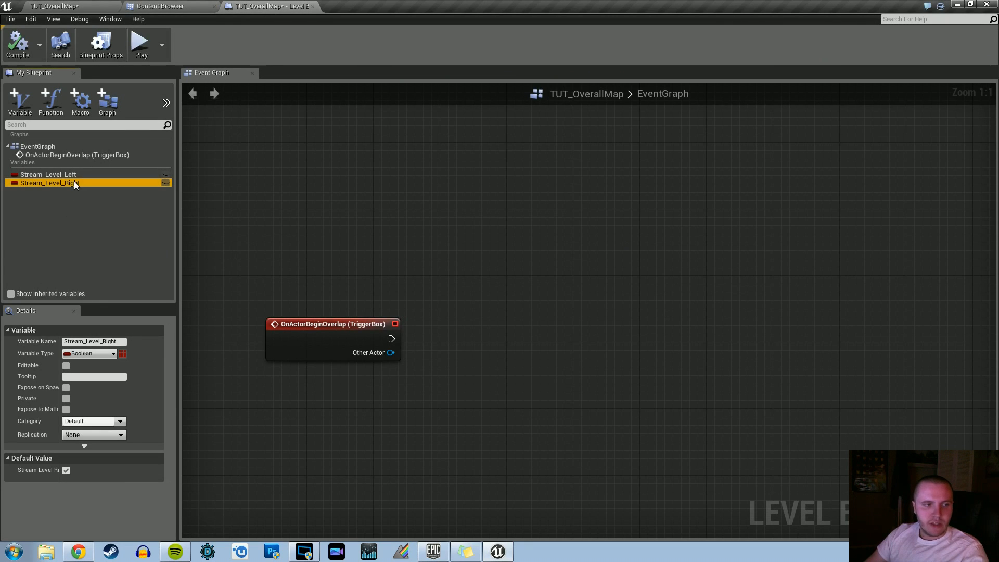
Default Stream_Level_Right to false and Stream_Level_Left to true.
{"action": "left_click", "coordinate": [65, 471]}
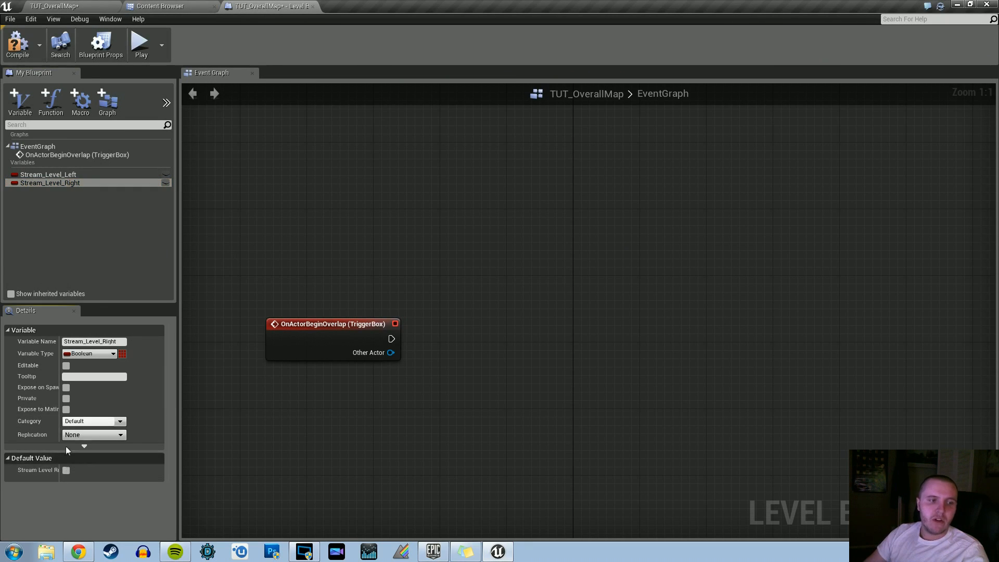
{"action": "left_click", "coordinate": [49, 174]}
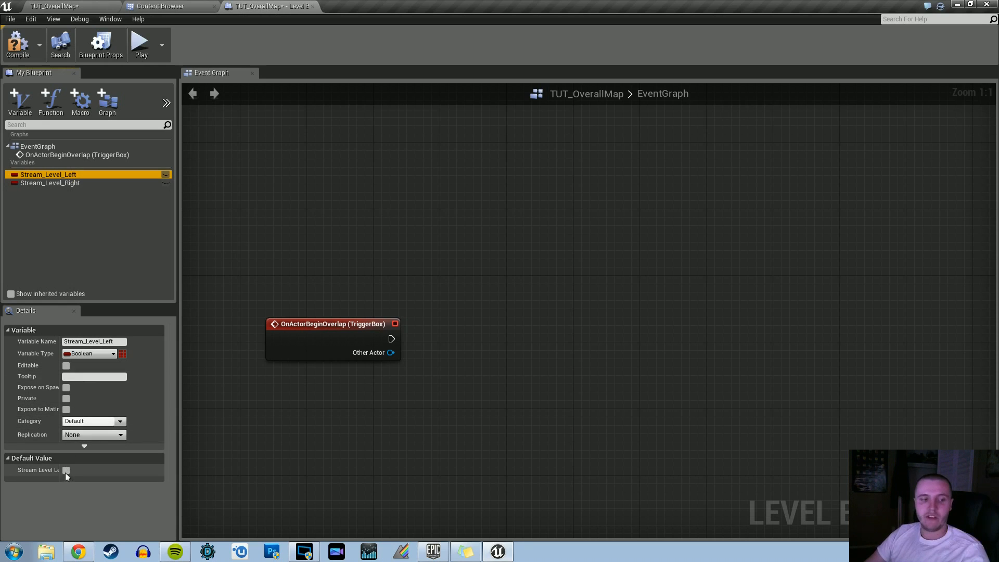
{"action": "left_click", "coordinate": [65, 469]}
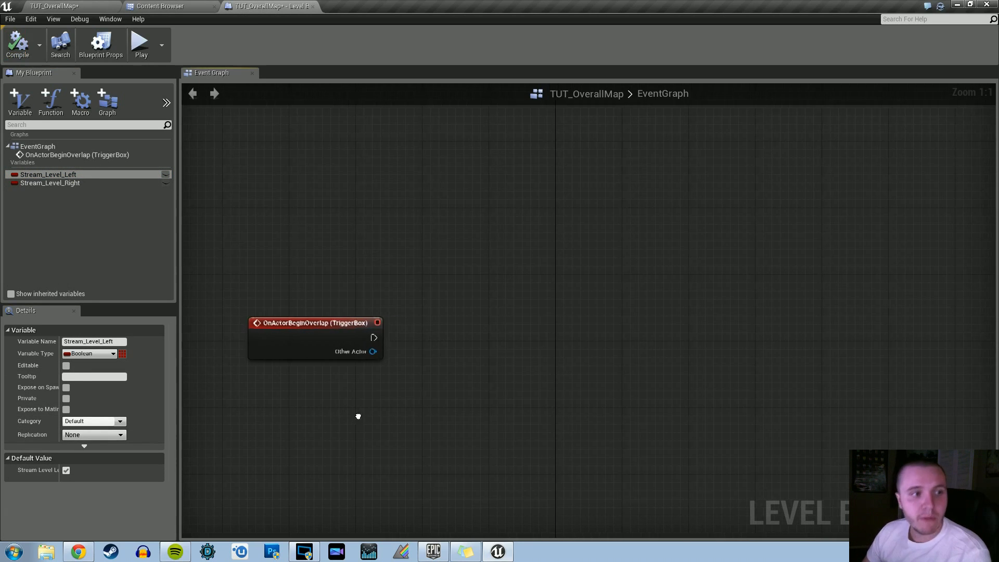
Add Load Stream Level and Unload Stream Level nodes to the graph, then select Stream_Level_Right.
{"action": "right_click", "coordinate": [427, 408]}
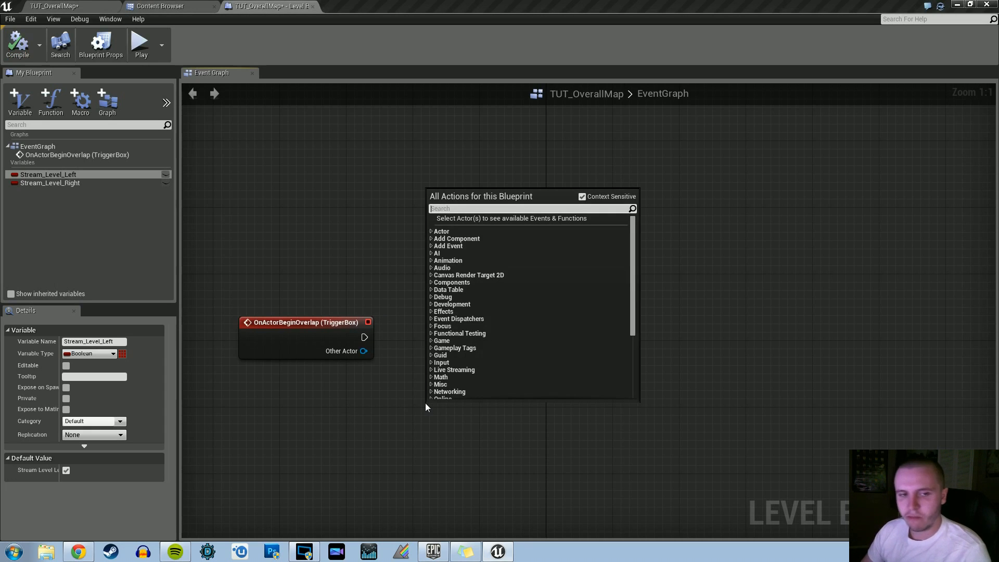
{"action": "type", "text": "load"}
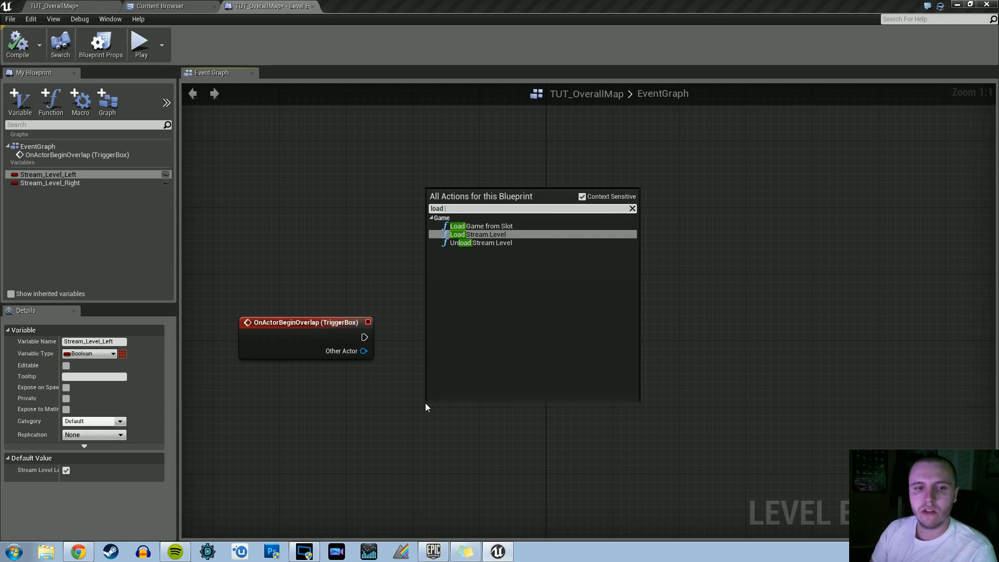
{"action": "left_click", "coordinate": [484, 234]}
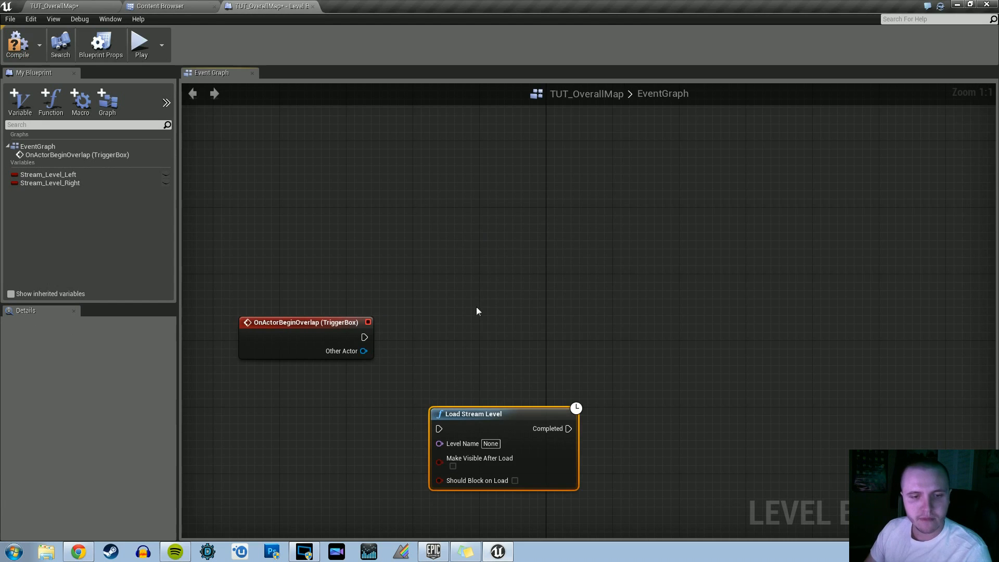
{"action": "right_click", "coordinate": [478, 310]}
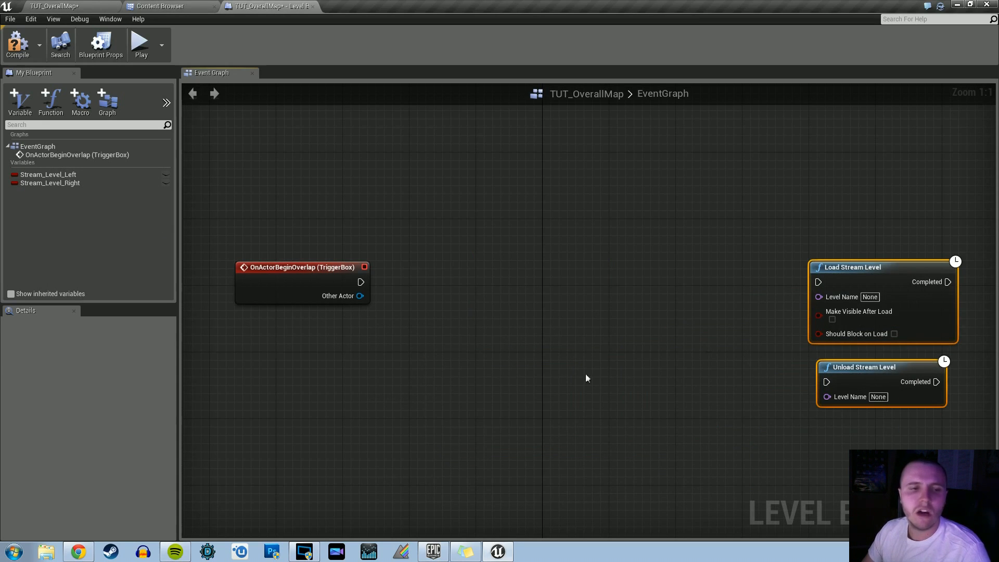
{"action": "left_click", "coordinate": [50, 183]}
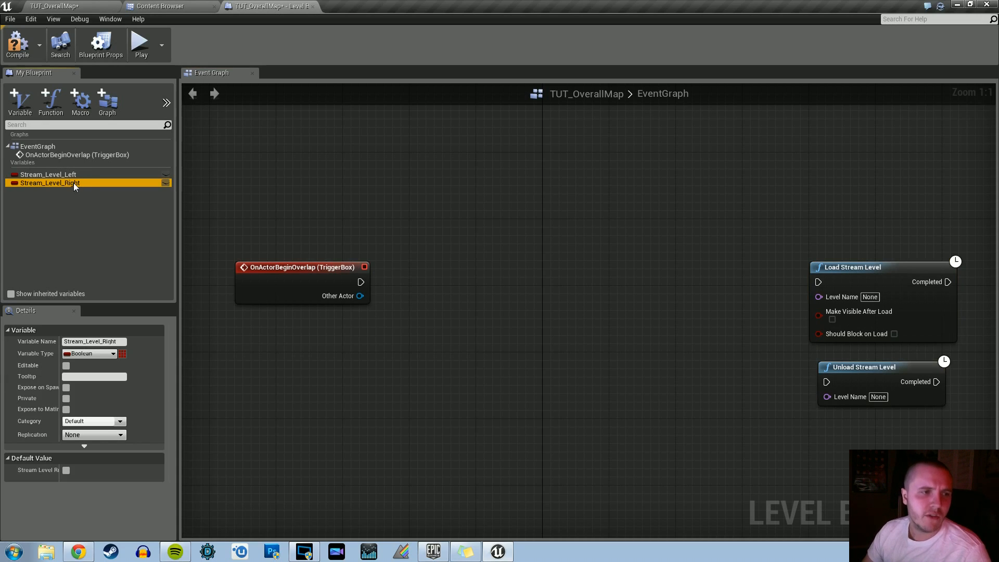
Place a Stream_Level_Right getter, feed it into the Branch condition, and route False to Load Stream Level.
{"action": "left_click_drag", "start_coordinate": [47, 184], "coordinate": [342, 336]}
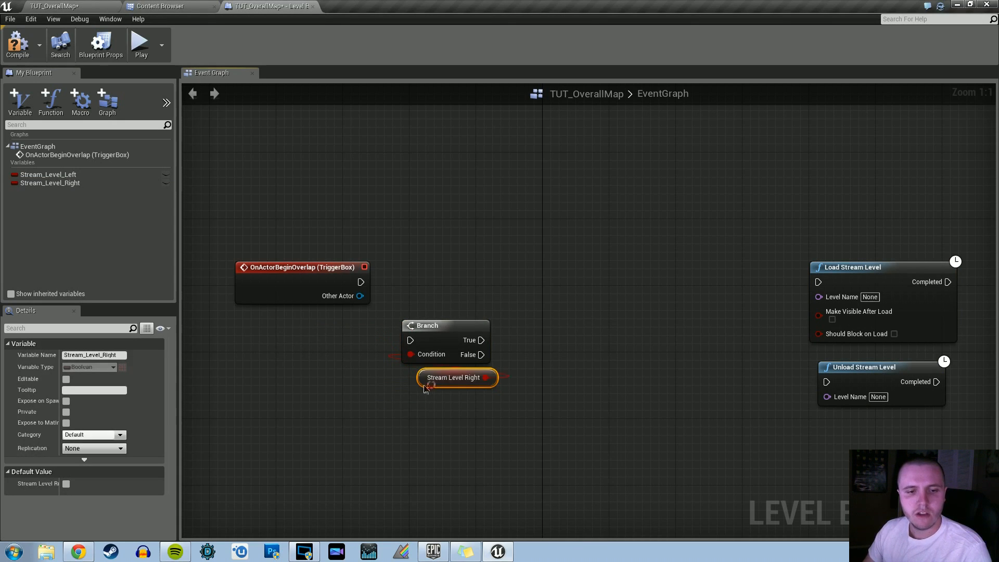
{"action": "left_click_drag", "start_coordinate": [361, 282], "coordinate": [410, 340]}
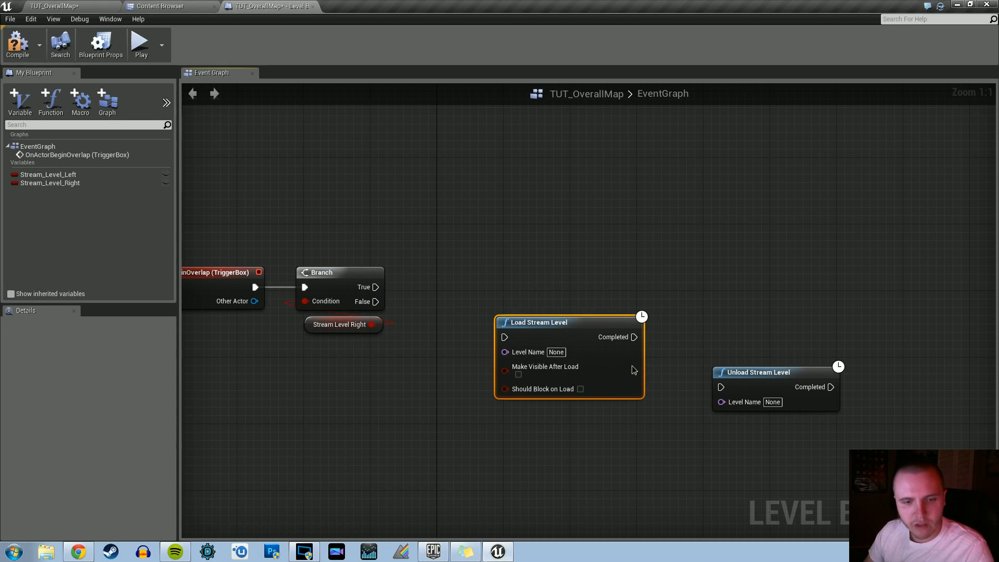
{"action": "left_click_drag", "start_coordinate": [377, 300], "coordinate": [505, 337]}
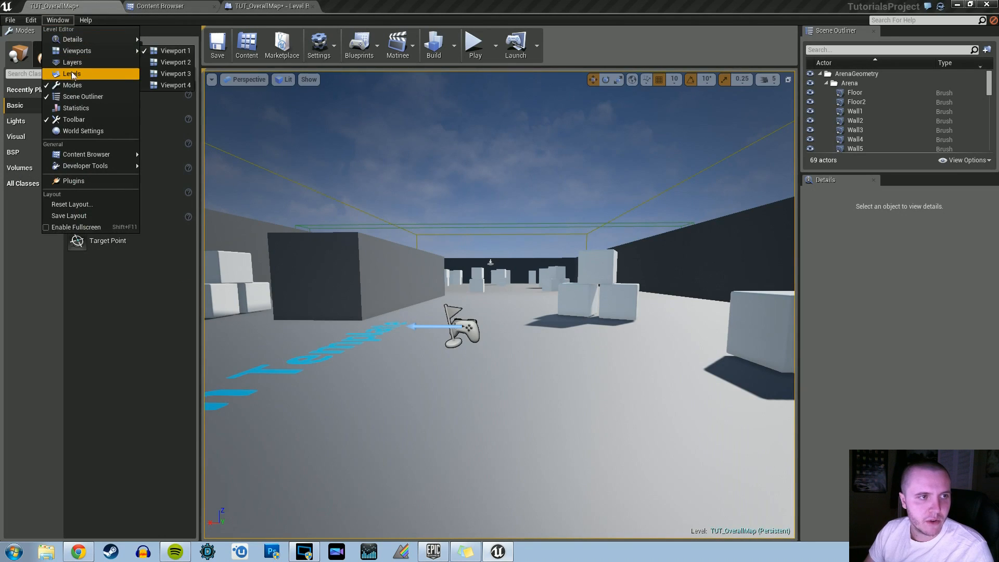
Set Load Stream Level to StreamLevel_Right with Make Visible After Load and Should Block On Load enabled.
{"action": "left_click", "coordinate": [71, 73]}
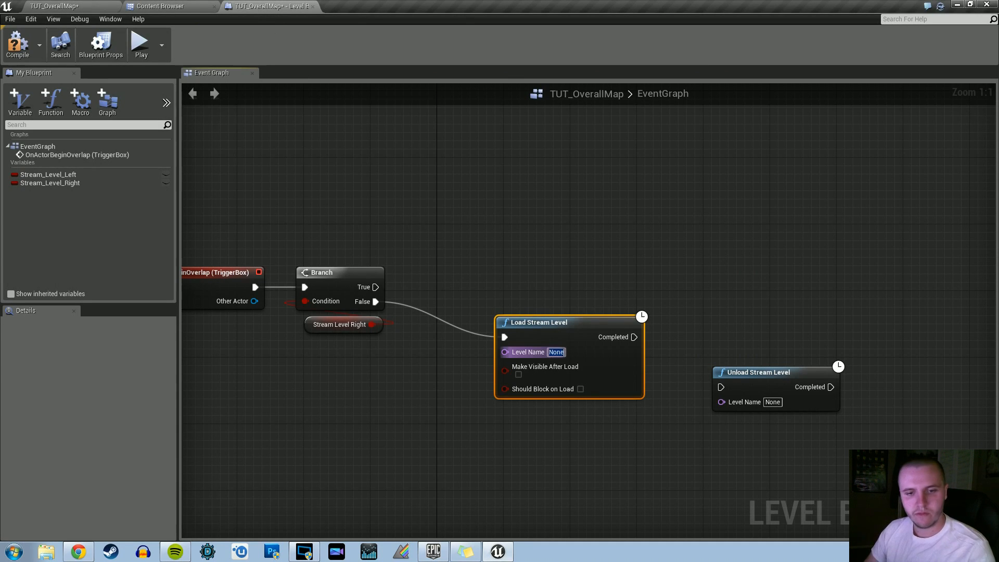
{"action": "type", "text": "StreamLevel_Right"}
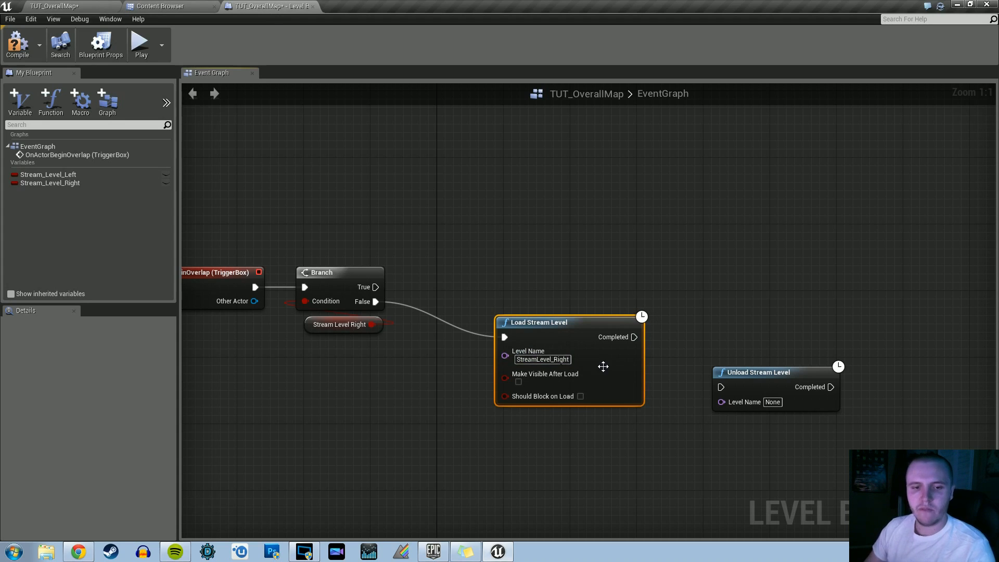
{"action": "left_click", "coordinate": [518, 382]}
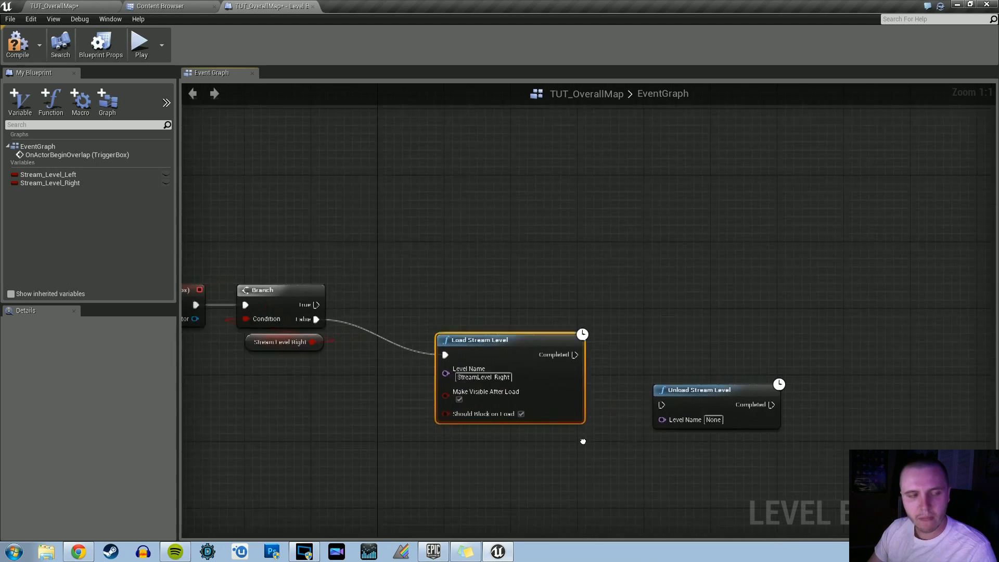
{"action": "left_click", "coordinate": [50, 183]}
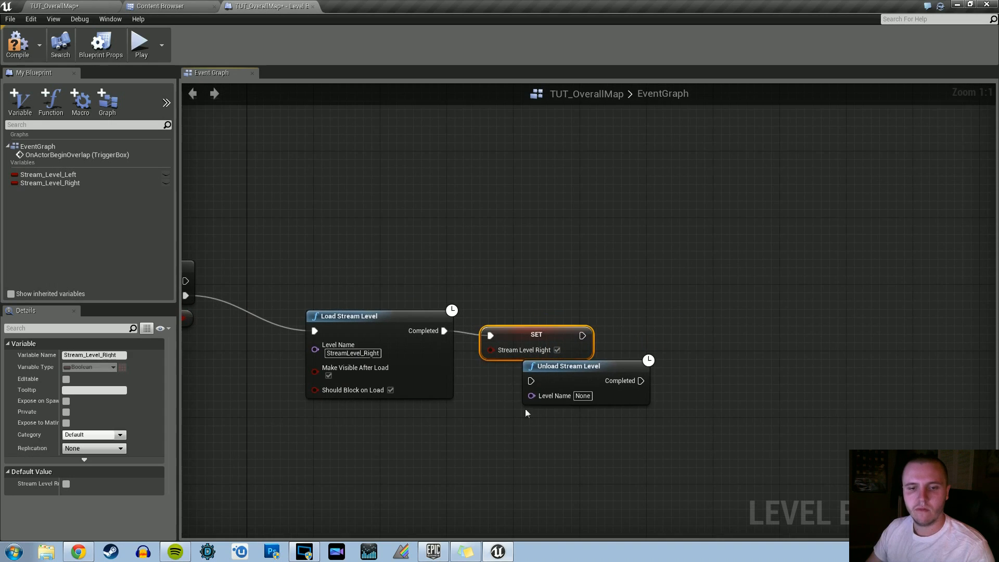
Chain a Stream_Level_Right setter into Unload Stream Level for StreamLevel_Left, then return to the main level.
{"action": "left_click_drag", "start_coordinate": [567, 365], "coordinate": [690, 332]}
{"action": "type", "text": "StreamLevel_Left"}
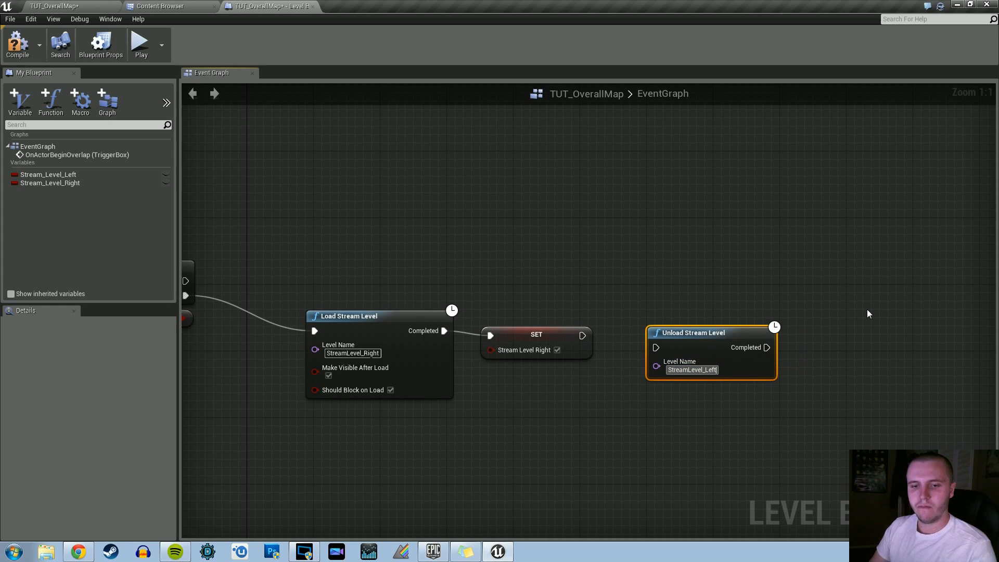
{"action": "left_click_drag", "start_coordinate": [582, 335], "coordinate": [654, 347]}
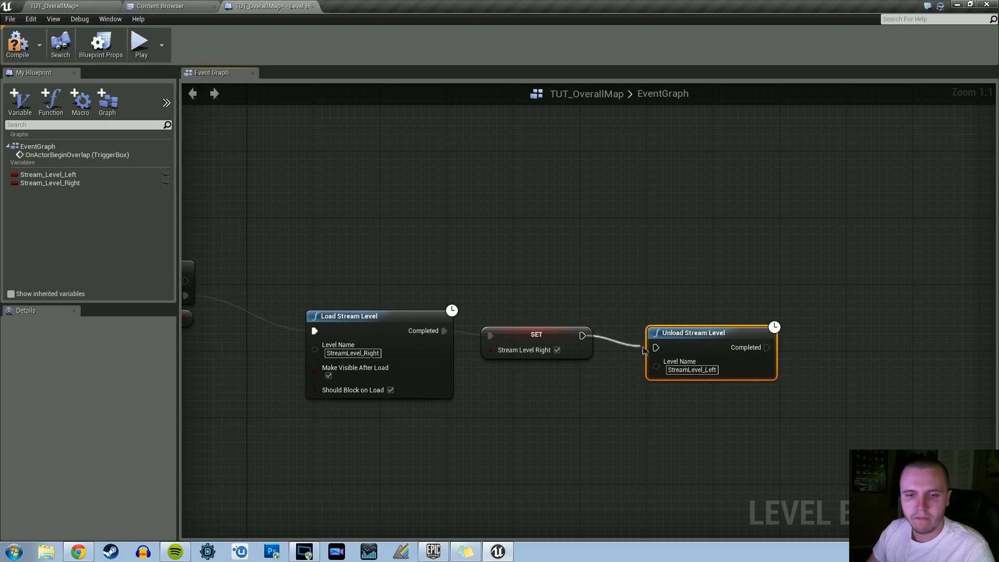
{"action": "left_click", "coordinate": [49, 173]}
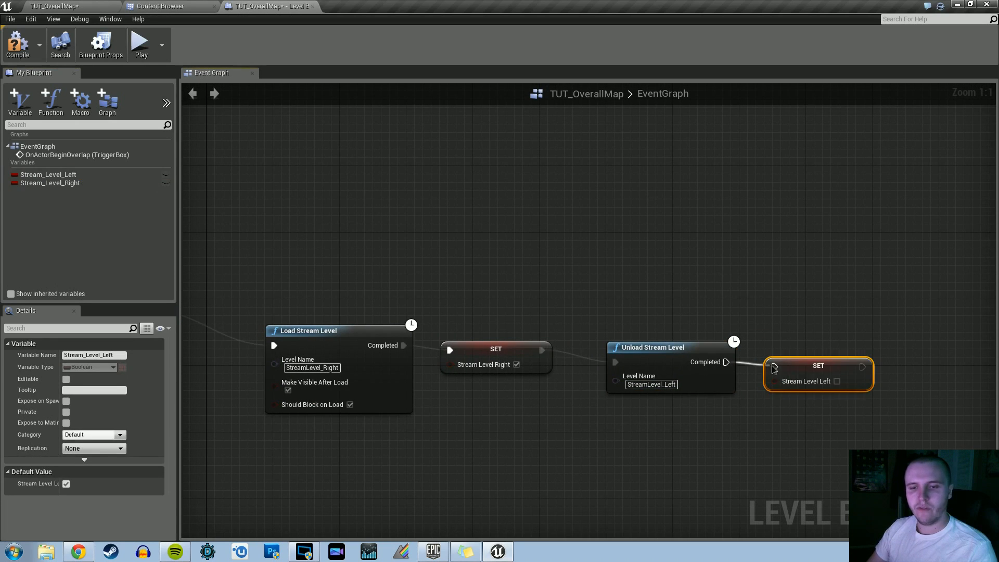
{"action": "scroll", "scroll_direction": "down", "scroll_amount": 3}
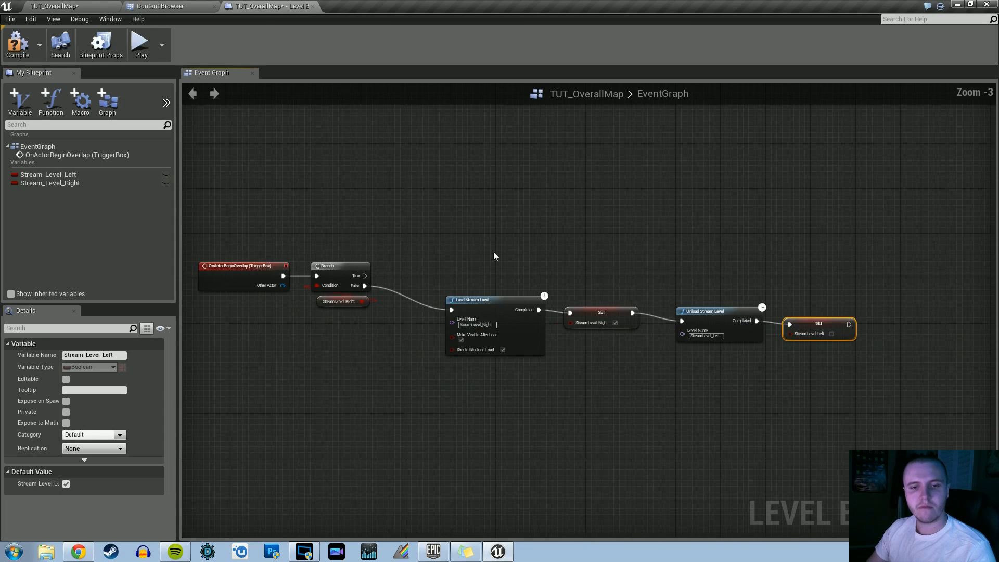
{"action": "left_click", "coordinate": [17, 44]}
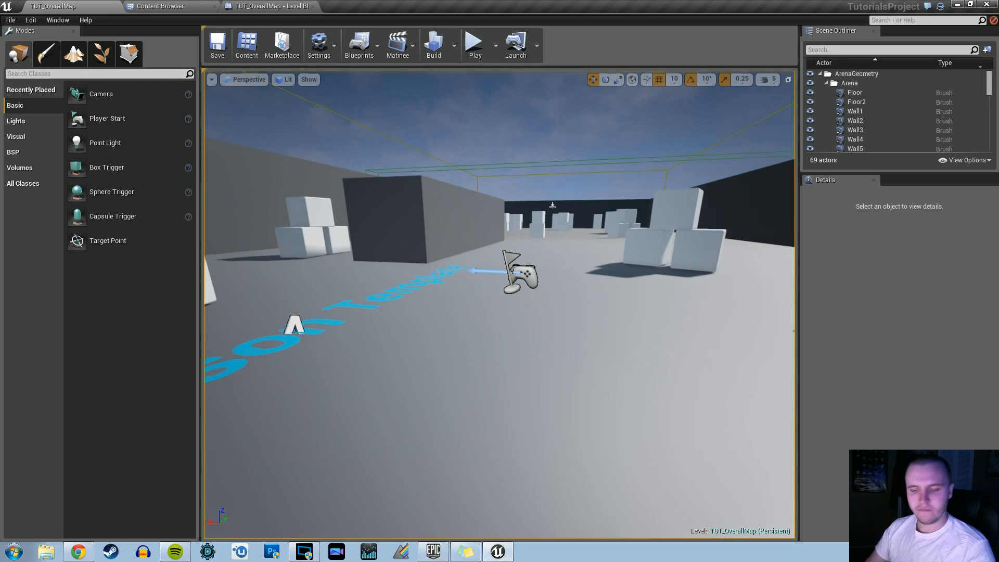
{"action": "left_click", "coordinate": [475, 42]}
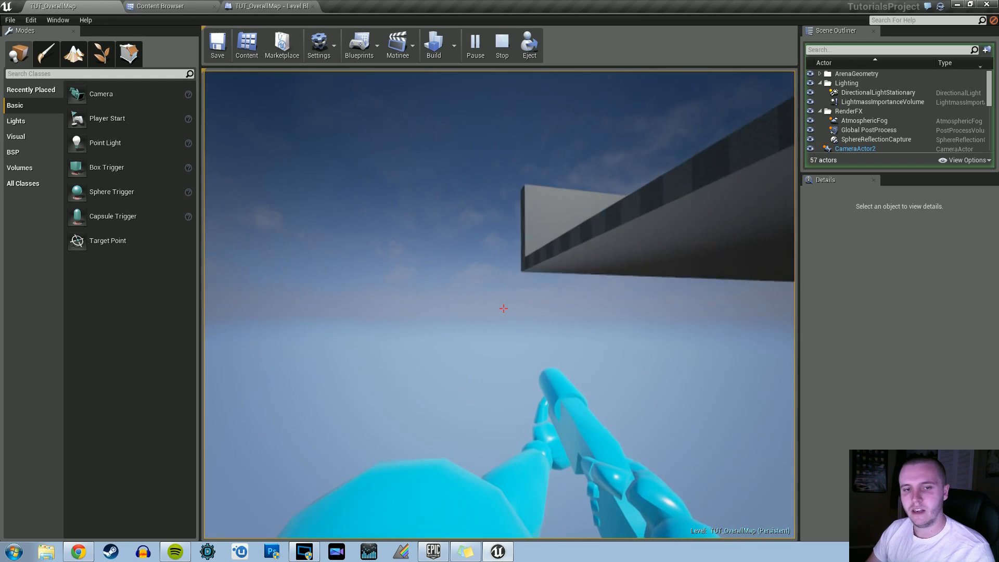
{"action": "left_click", "coordinate": [268, 7]}
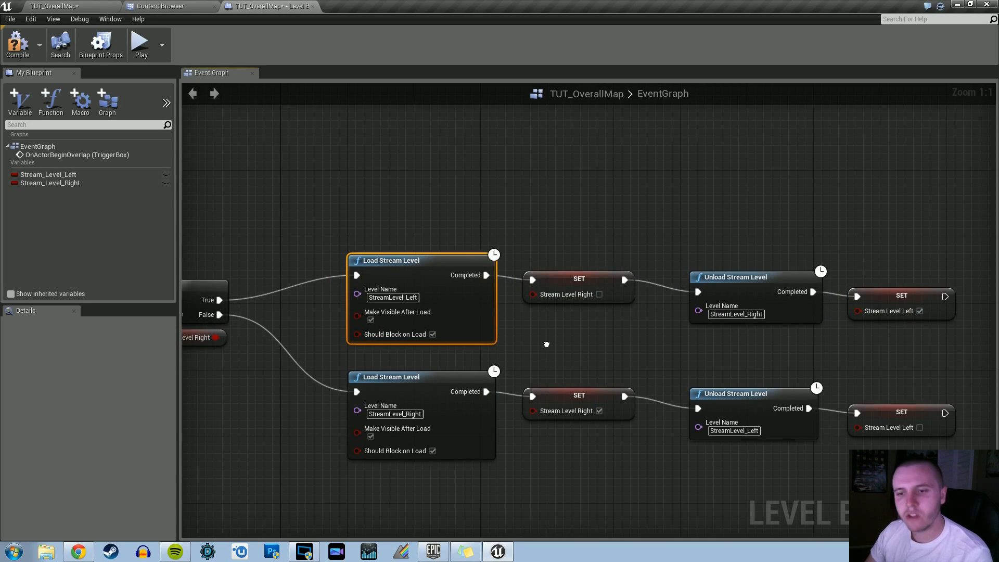
Return to the TUT_OverallMap level editor view after wiring the True chain.
{"action": "left_click", "coordinate": [267, 6]}
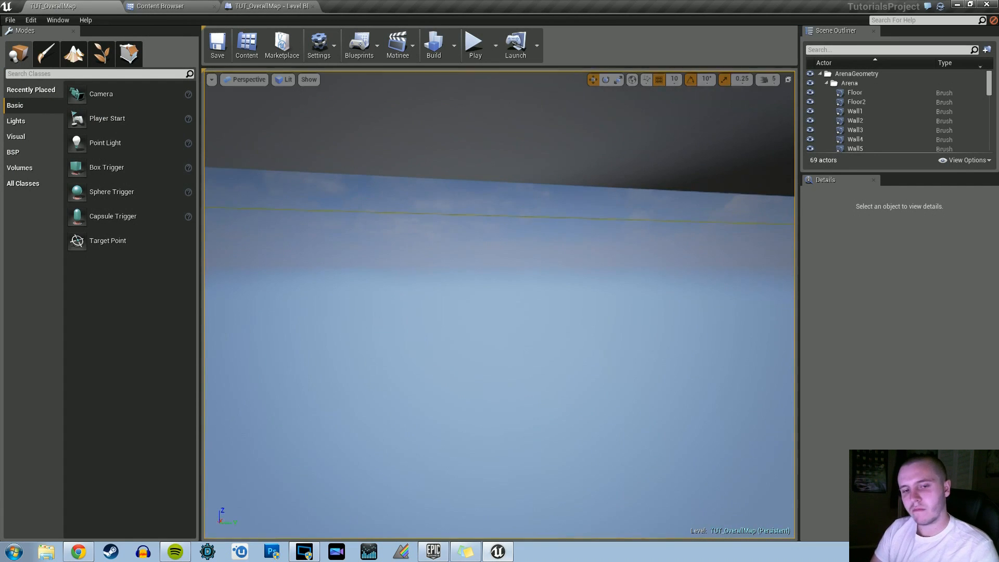
Play the level to walk through the trigger, stop, and start a fresh play test.
{"action": "left_click", "coordinate": [474, 45]}
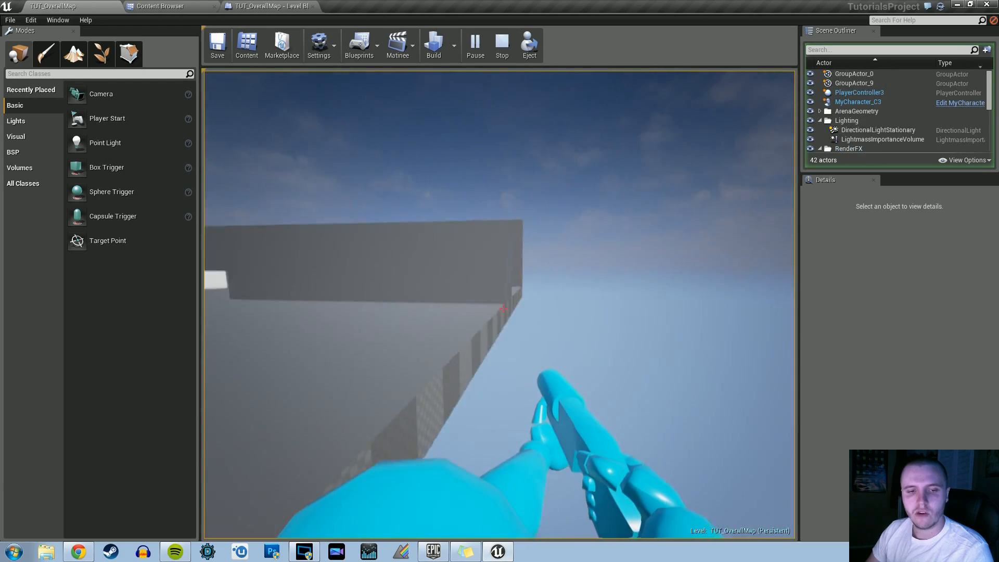
{"action": "left_click", "coordinate": [501, 45]}
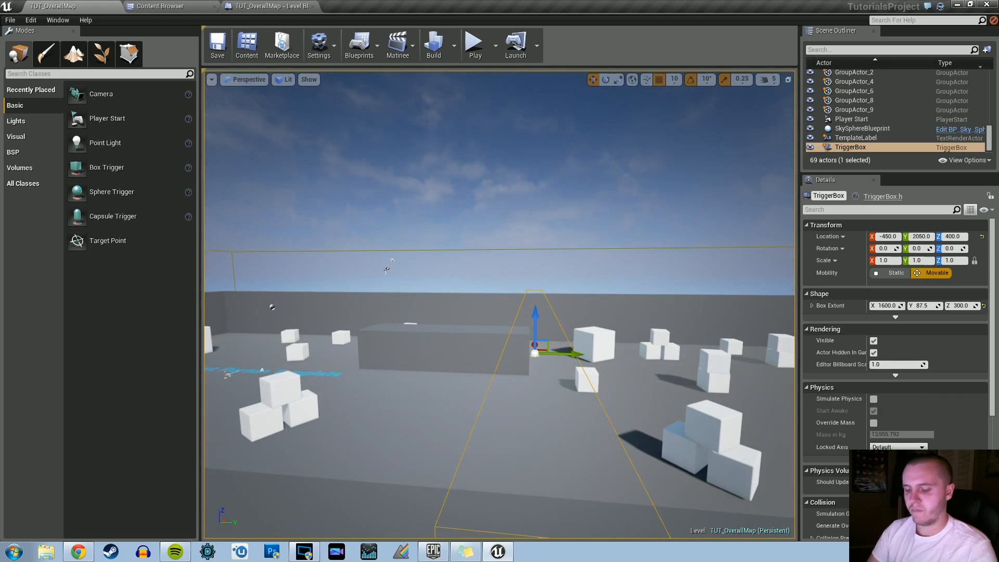
{"action": "left_click", "coordinate": [475, 45]}
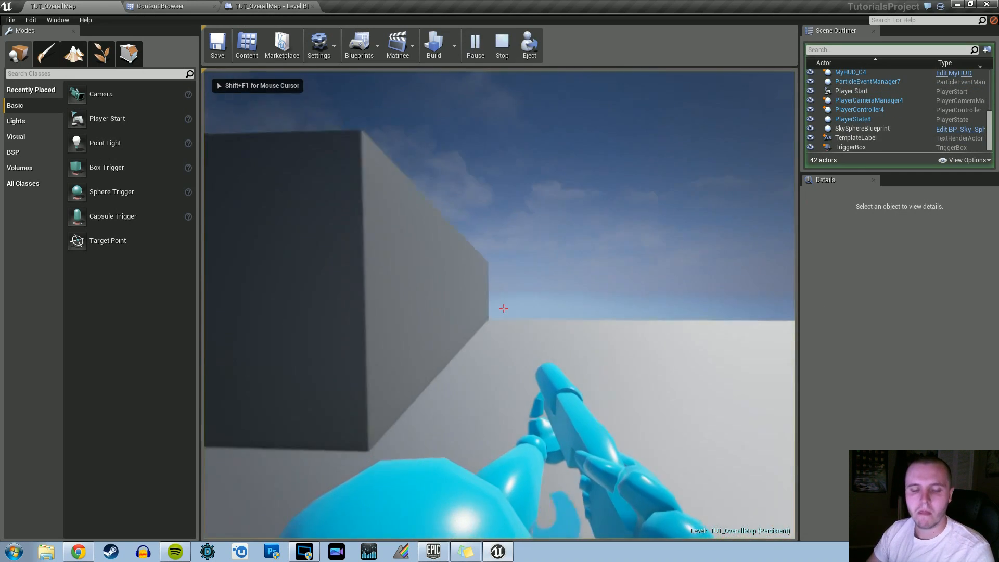